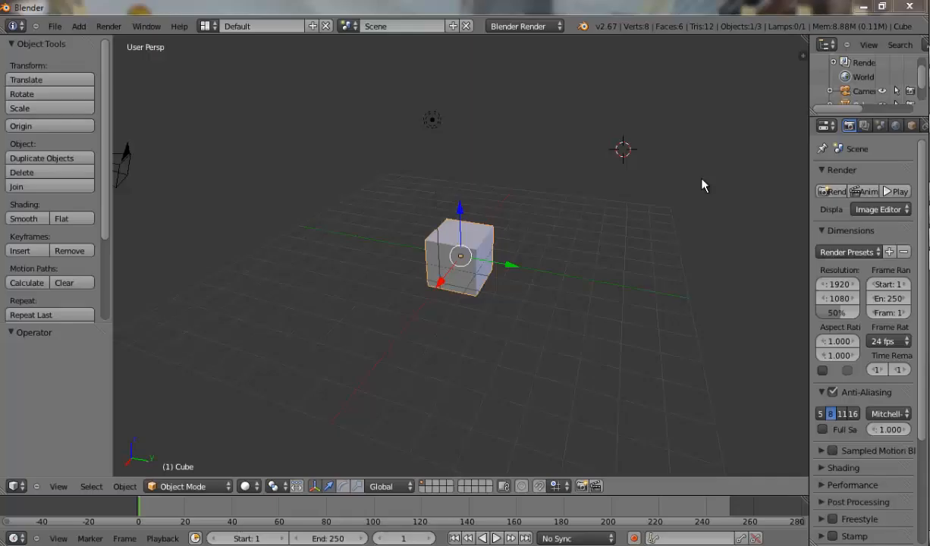
pyautogui.moveTo(636, 252)
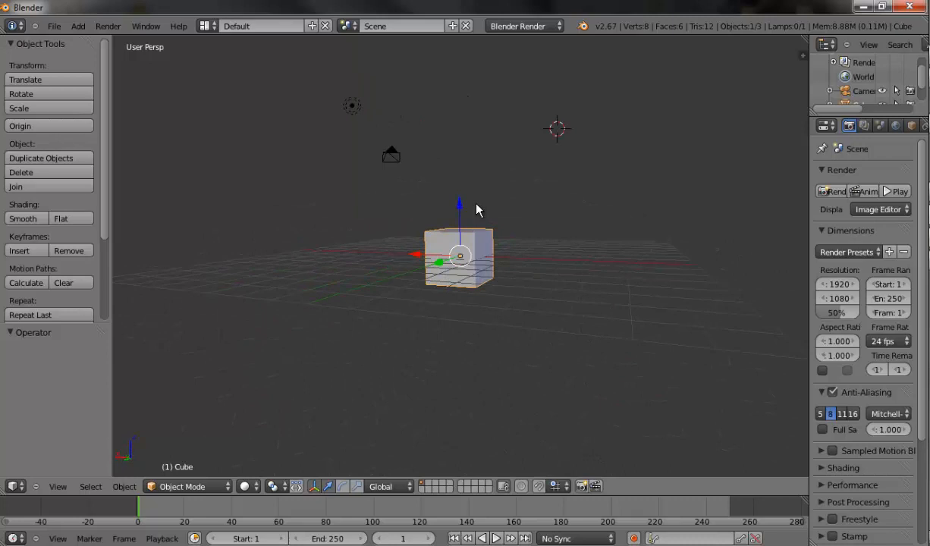
# Inspect the default scene from a few angles, then delete every object in it.
pyautogui.moveTo(478, 210); pyautogui.dragTo(501, 258)
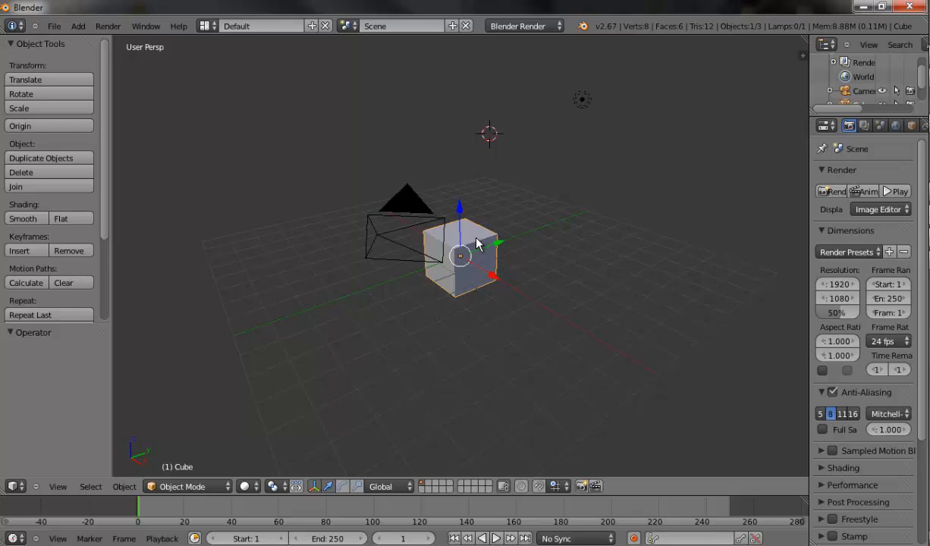
pyautogui.moveTo(478, 243); pyautogui.dragTo(531, 261)
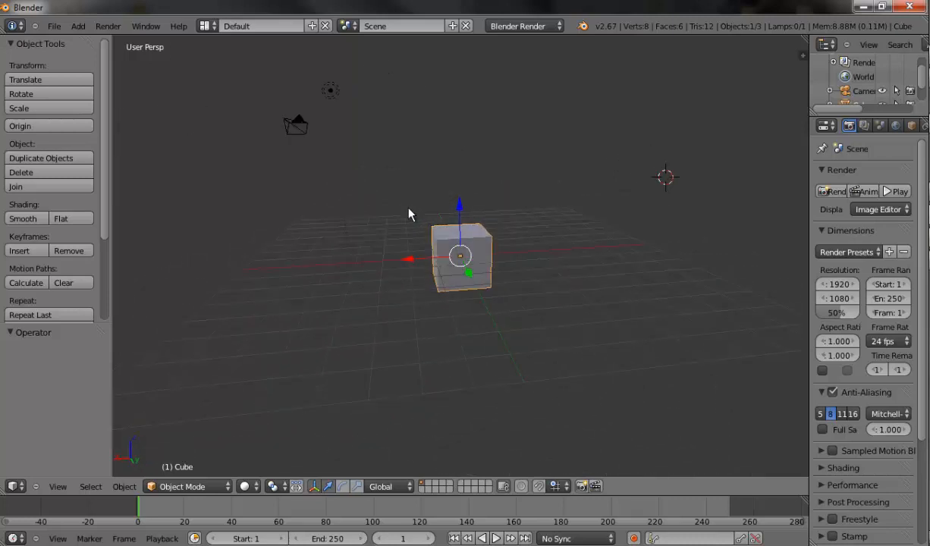
pyautogui.moveTo(410, 212); pyautogui.dragTo(561, 175)
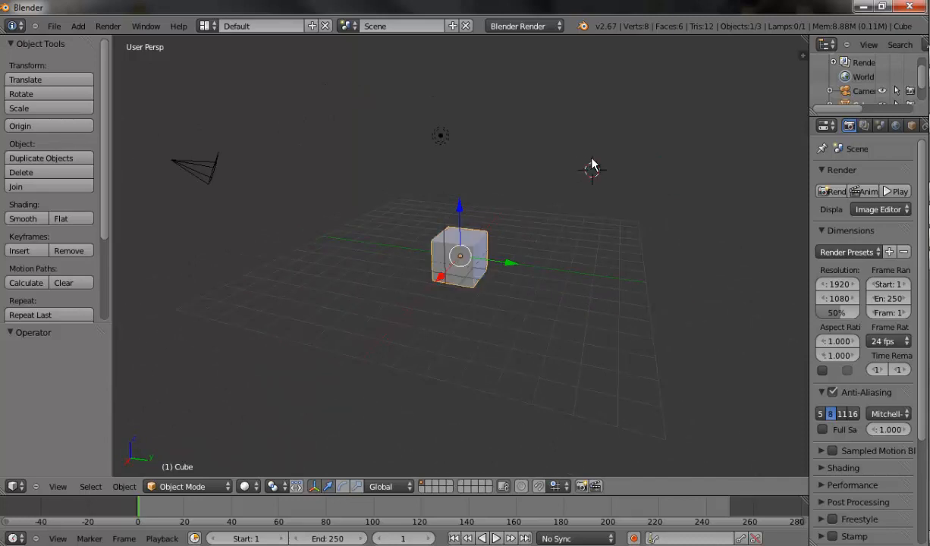
pyautogui.press('a')
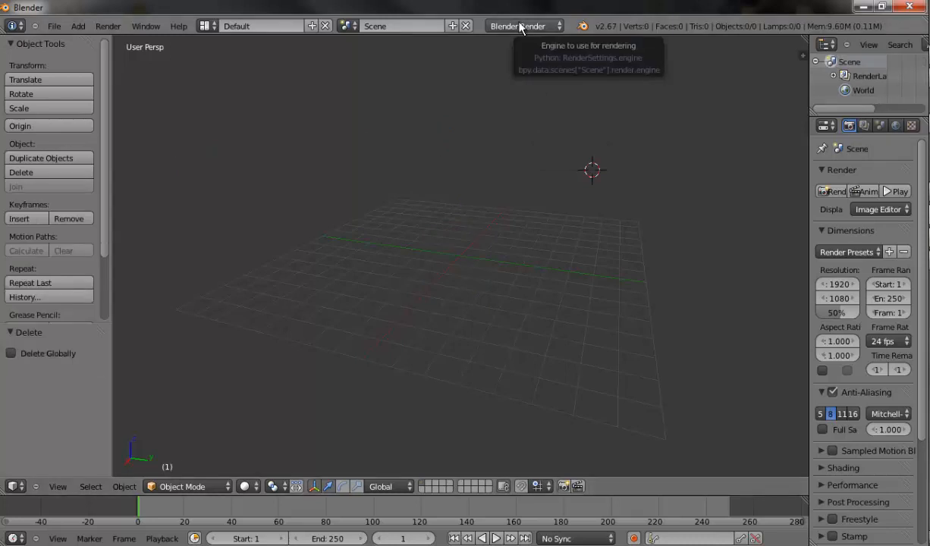
# Switch the render engine to Maratis, snap the 3D cursor to the world center and enable key display.
pyautogui.click(522, 25)
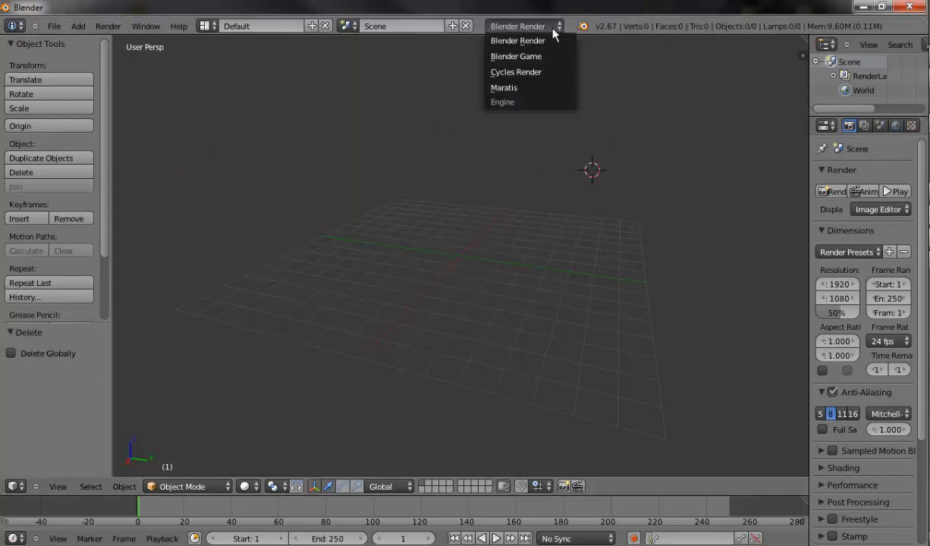
pyautogui.click(503, 87)
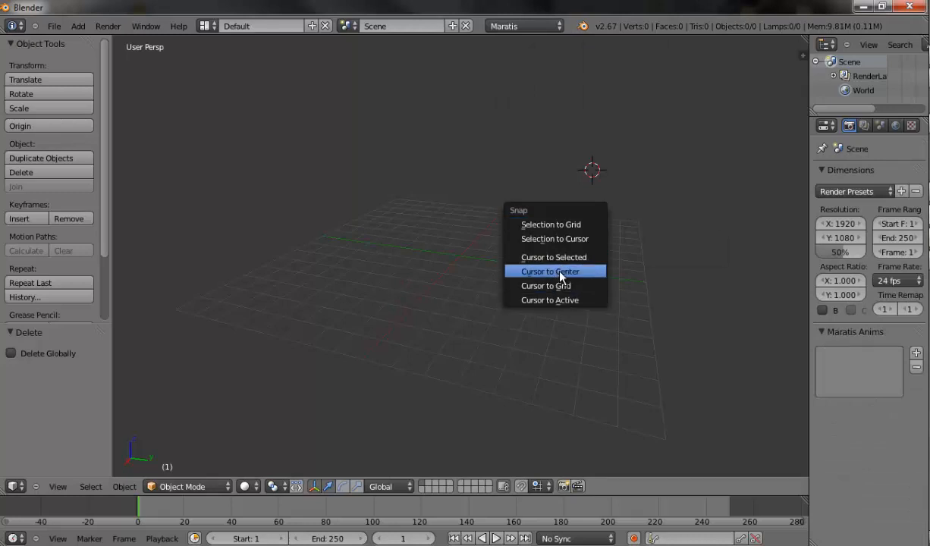
pyautogui.click(549, 270)
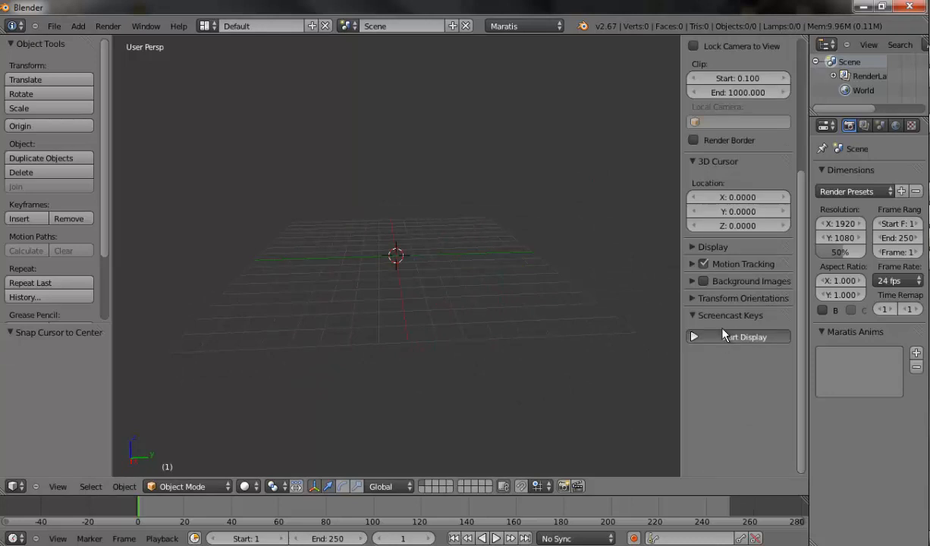
pyautogui.click(738, 337)
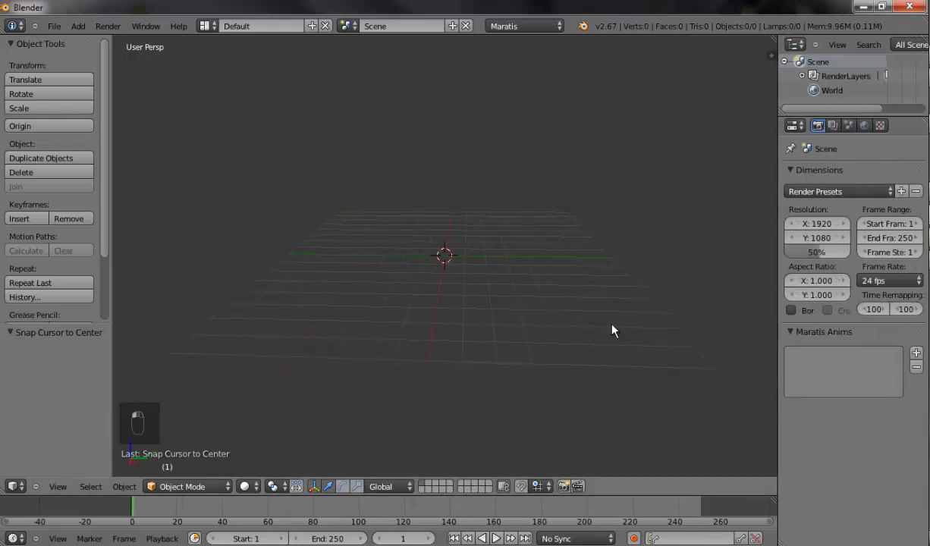
# Add a cube mesh at the origin and enter Edit Mode on it.
pyautogui.press('shift+a')
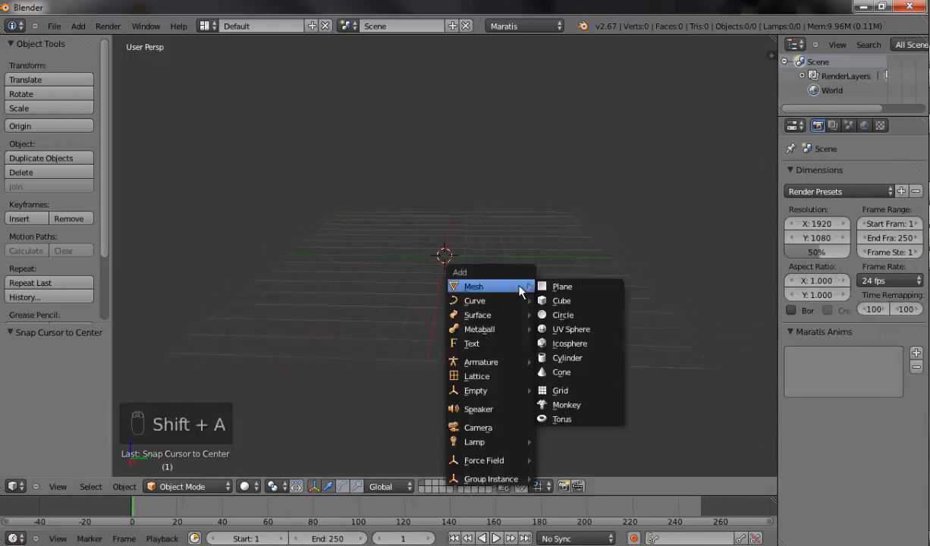
pyautogui.moveTo(562, 301)
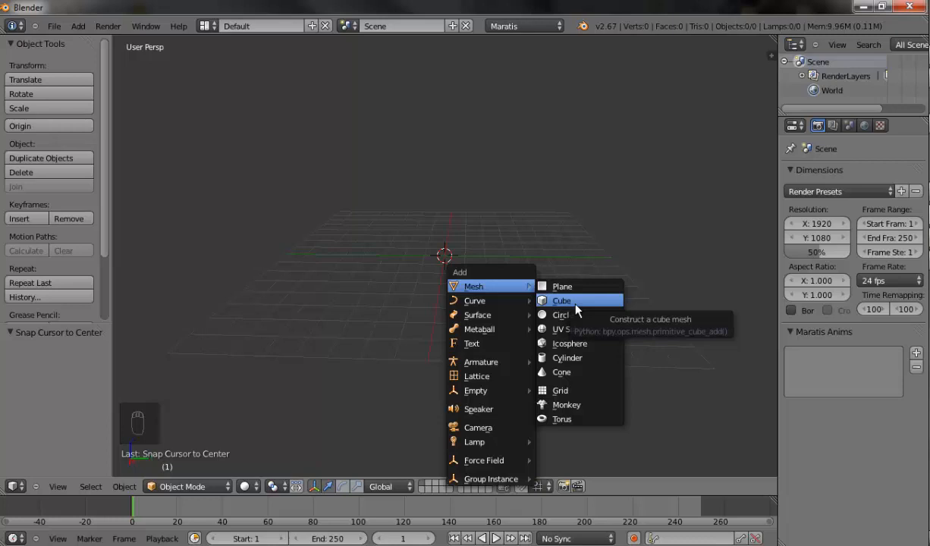
pyautogui.click(562, 301)
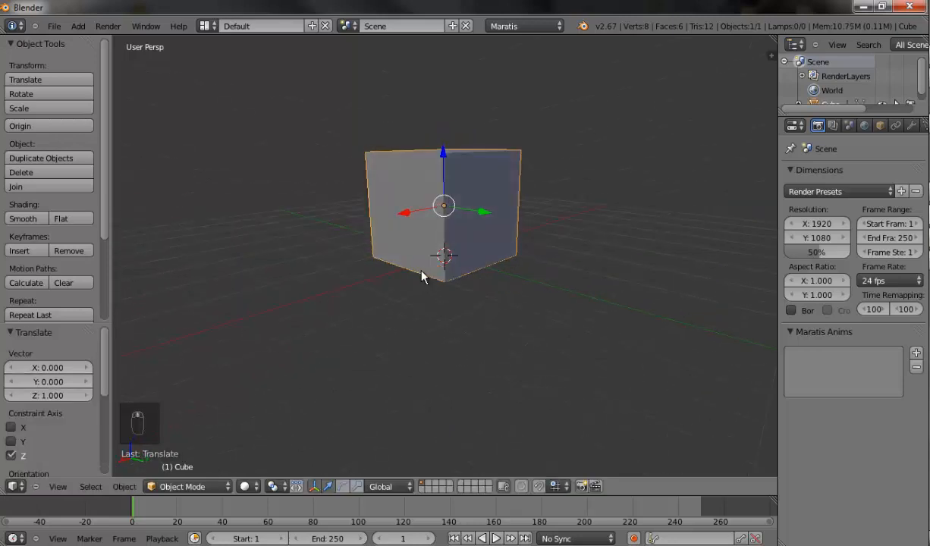
pyautogui.press('Tab')
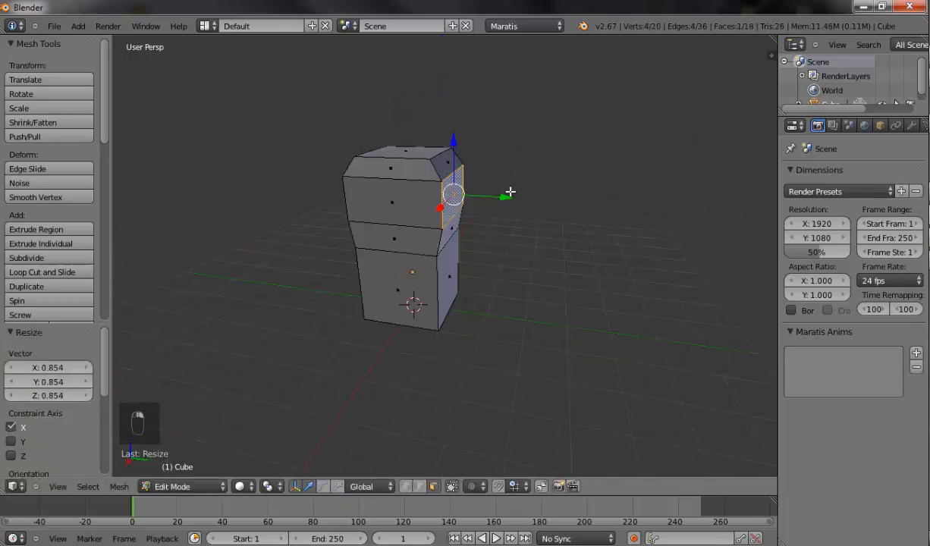
# Extrude and scale faces into arms, lower body and legs, then add subdivision smoothing.
pyautogui.press('s')
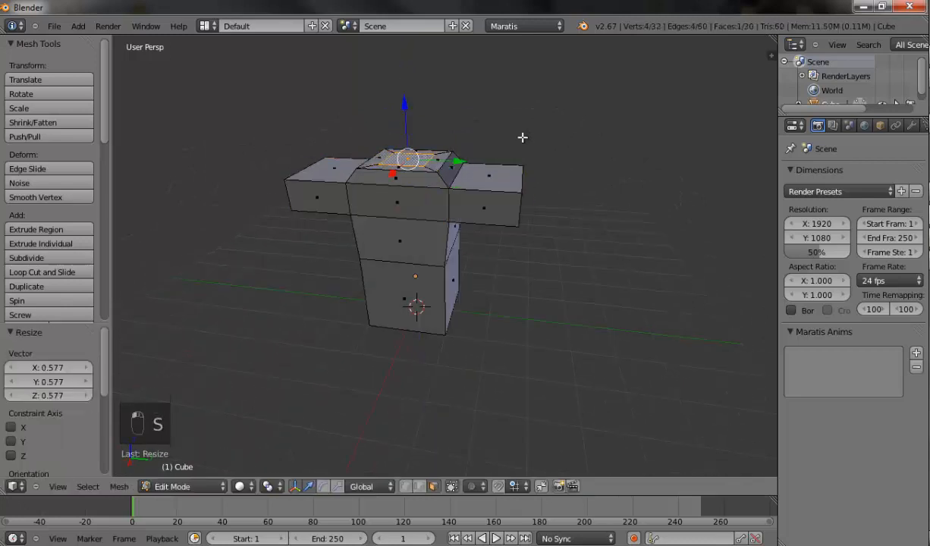
pyautogui.press('e')
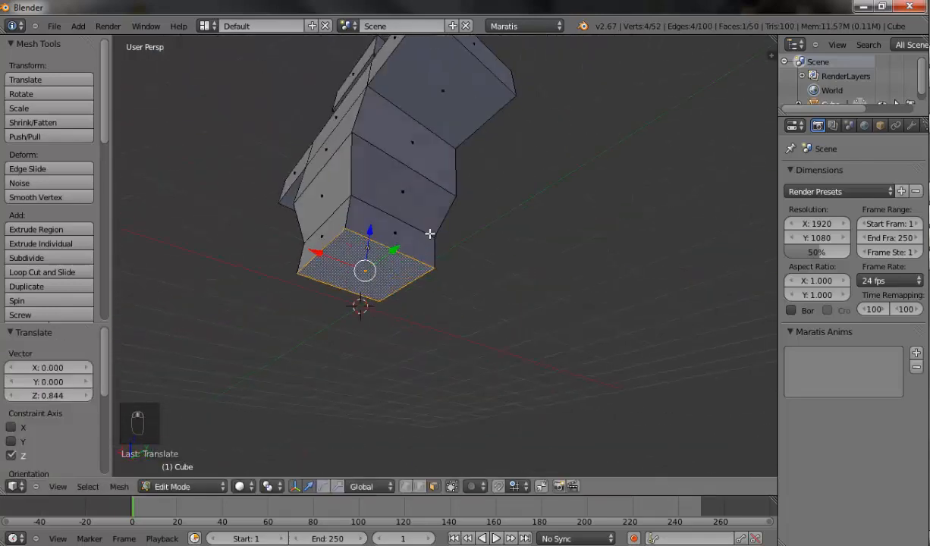
pyautogui.press('e')
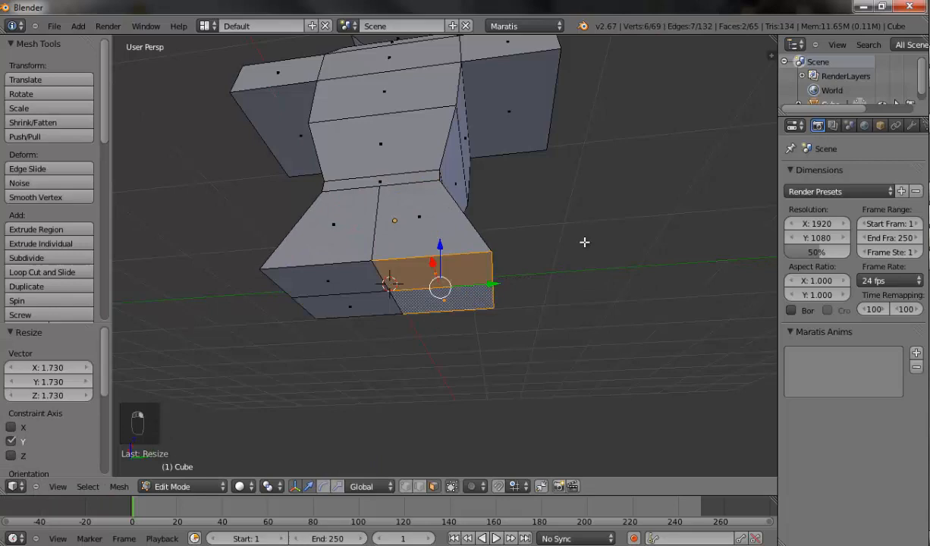
pyautogui.press('s')
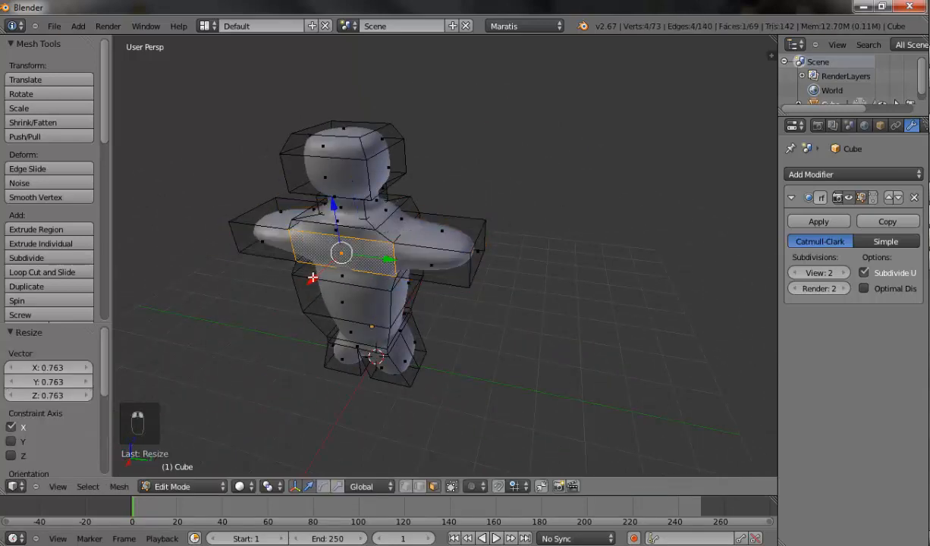
# Preview the smoothed body from the front and reshape the top face of the head.
pyautogui.moveTo(341, 255); pyautogui.dragTo(498, 255)
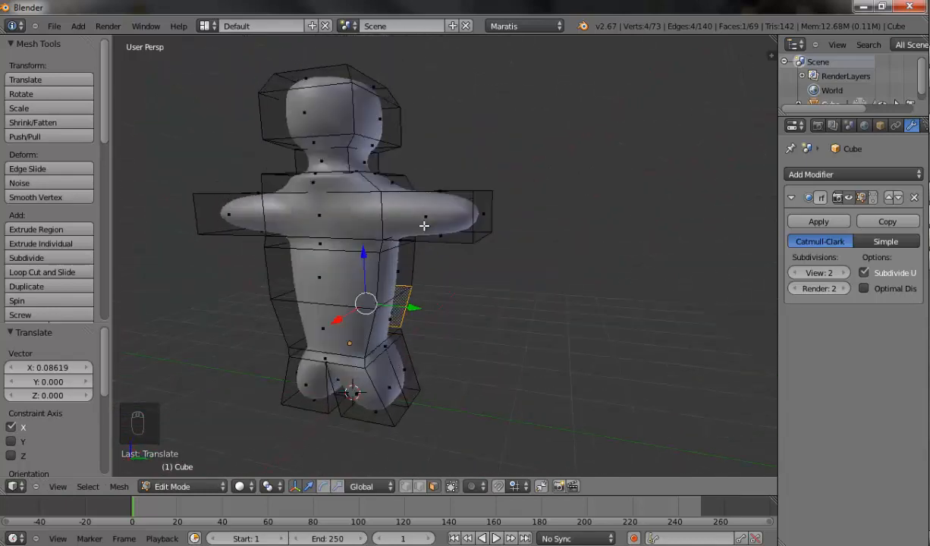
pyautogui.press('Tab')
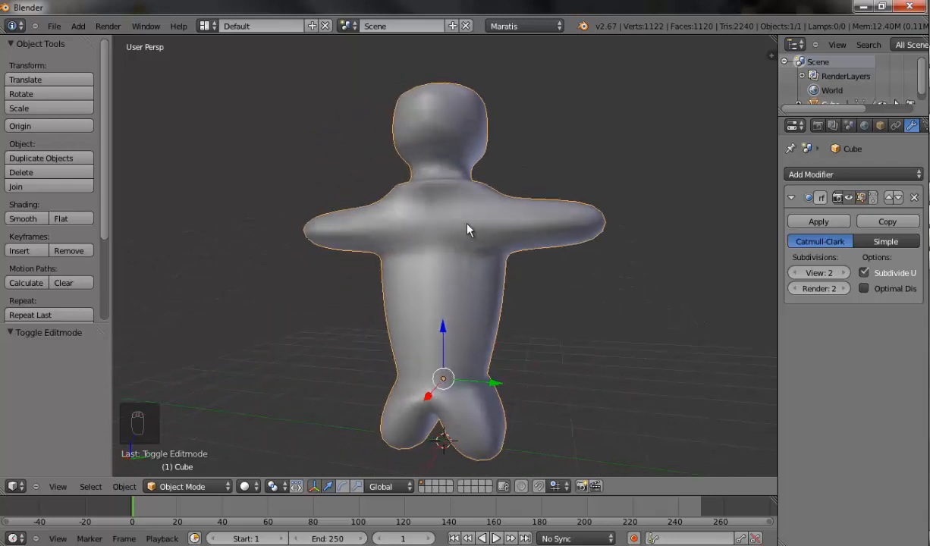
pyautogui.press('Tab')
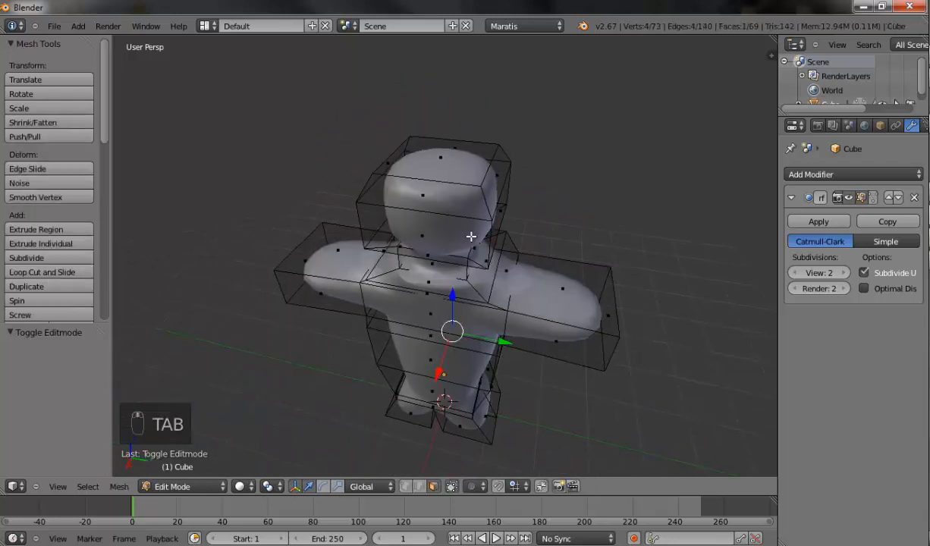
pyautogui.click(440, 160)
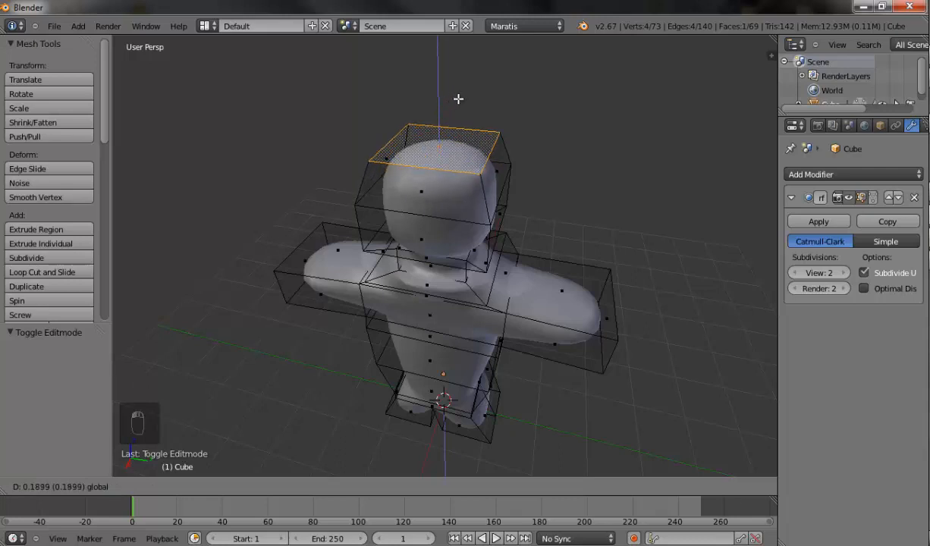
# Apply the subdivision into a dense smooth mesh and return to Object Mode.
pyautogui.press('Tab')
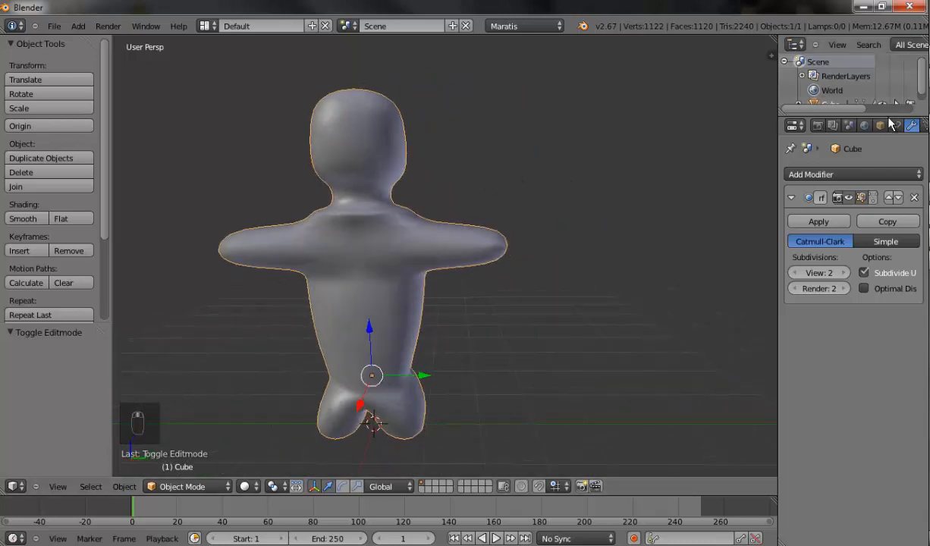
pyautogui.press('Tab')
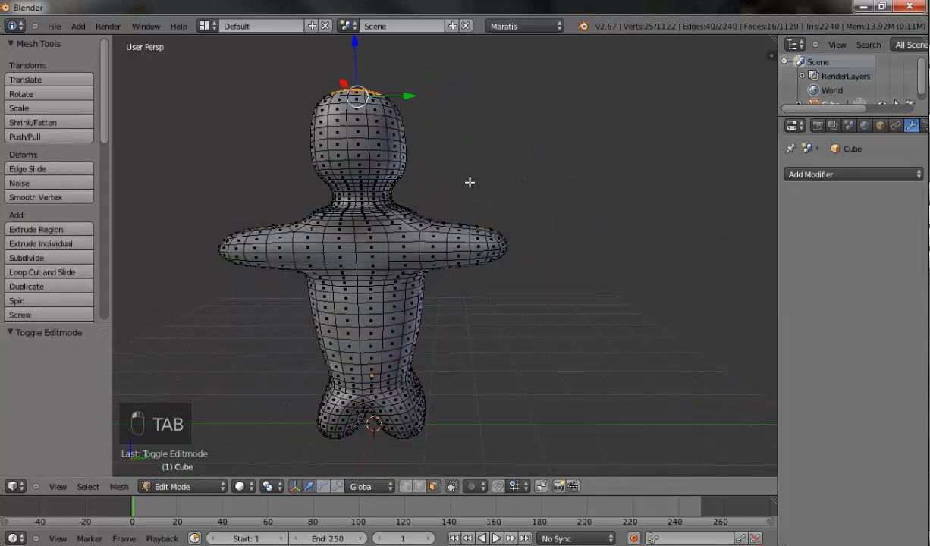
pyautogui.press('Tab')
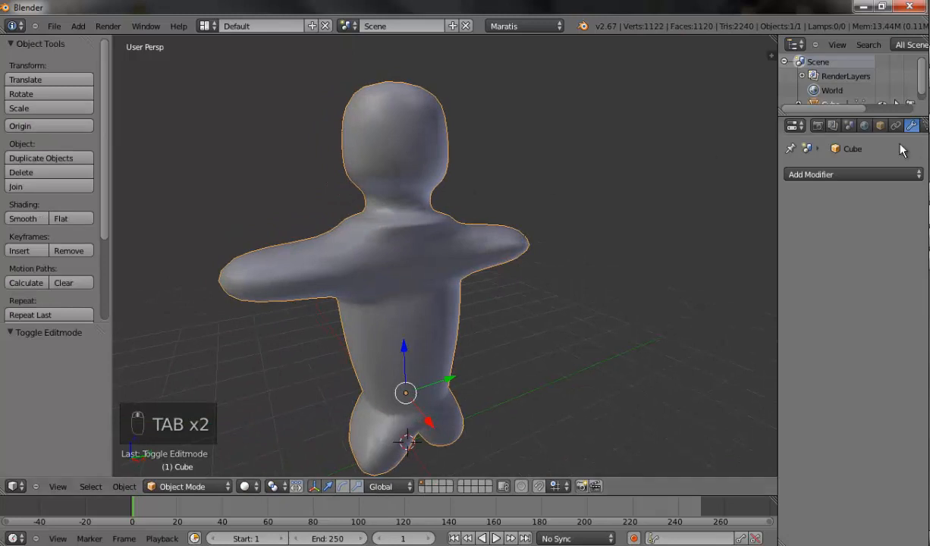
pyautogui.moveTo(777, 200)
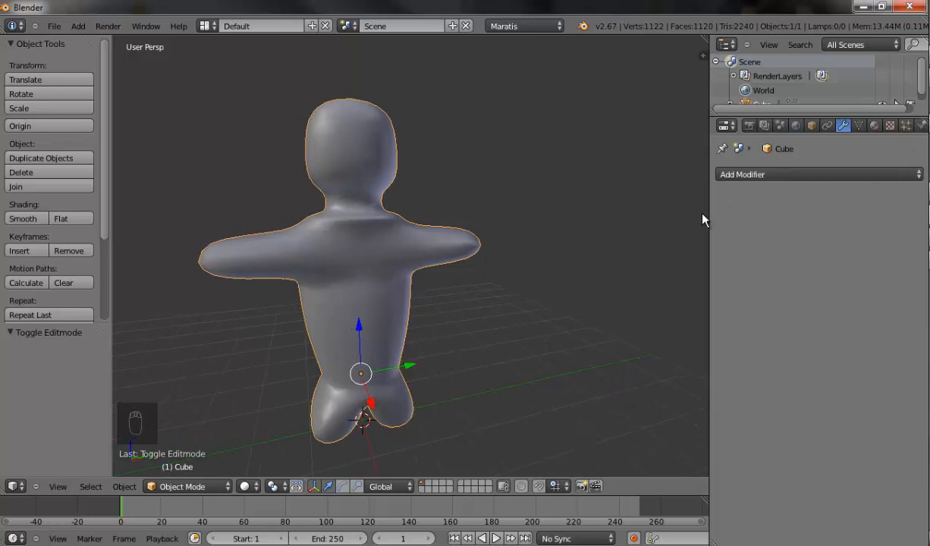
pyautogui.moveTo(712, 225)
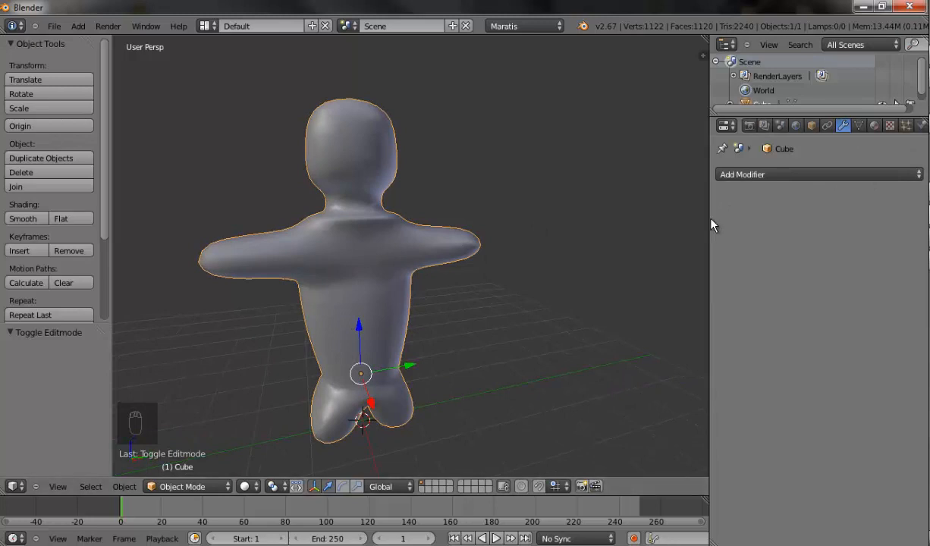
# Create a new material and give it a light beige skin-tone diffuse colour.
pyautogui.click(857, 124)
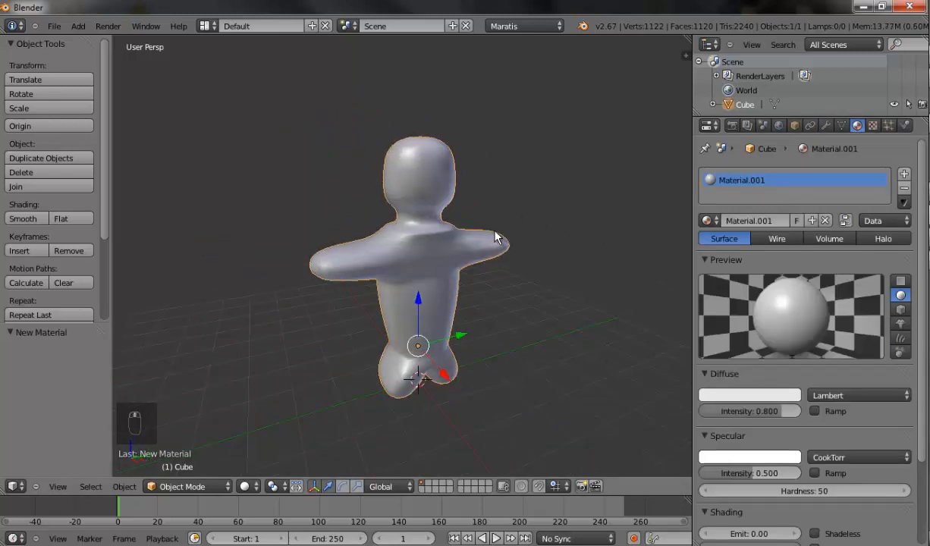
pyautogui.click(750, 395)
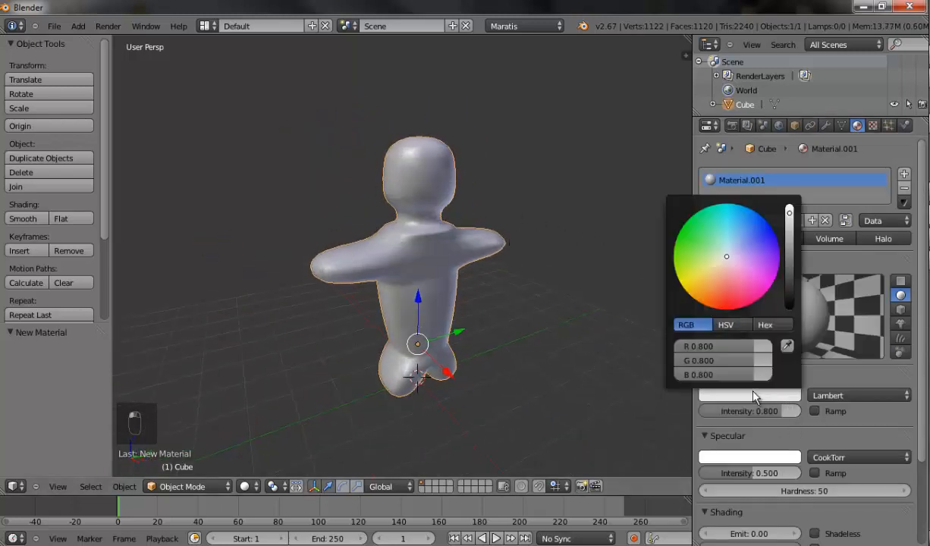
pyautogui.click(721, 274)
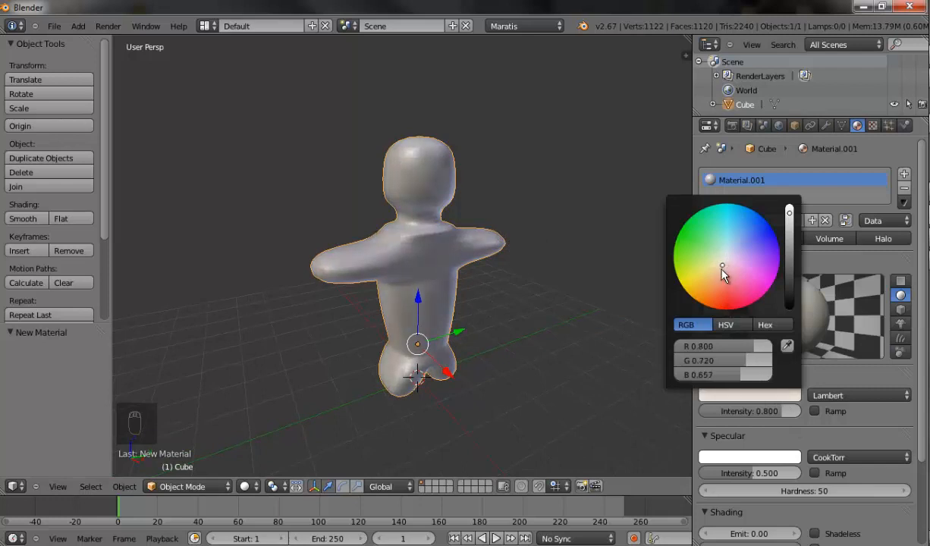
pyautogui.click(719, 282)
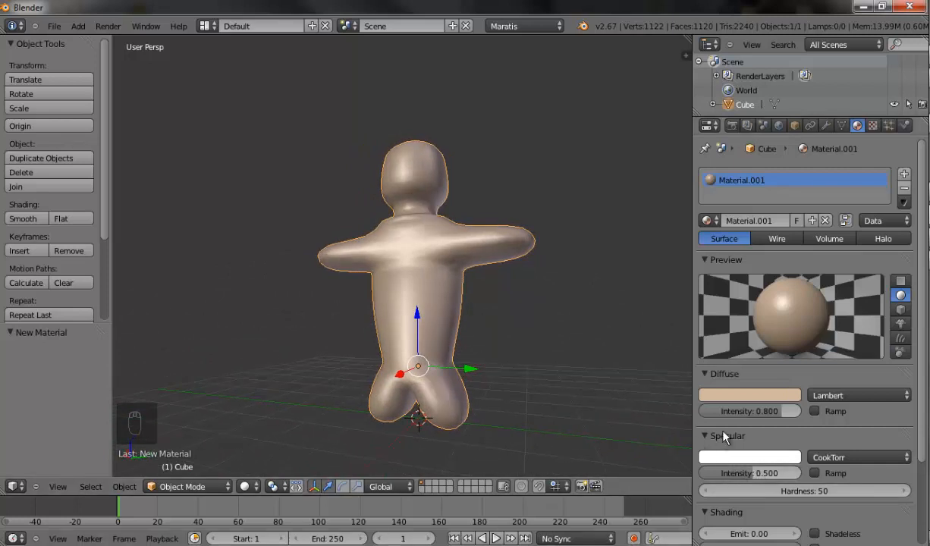
pyautogui.moveTo(731, 446)
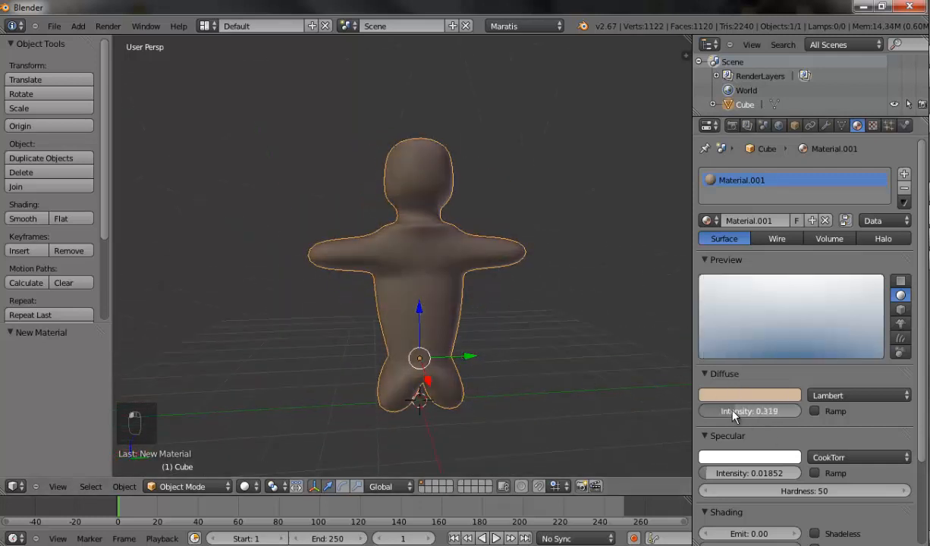
# Adjust the colour brightness and settle the diffuse intensity near 0.6.
pyautogui.moveTo(729, 409); pyautogui.dragTo(749, 410)
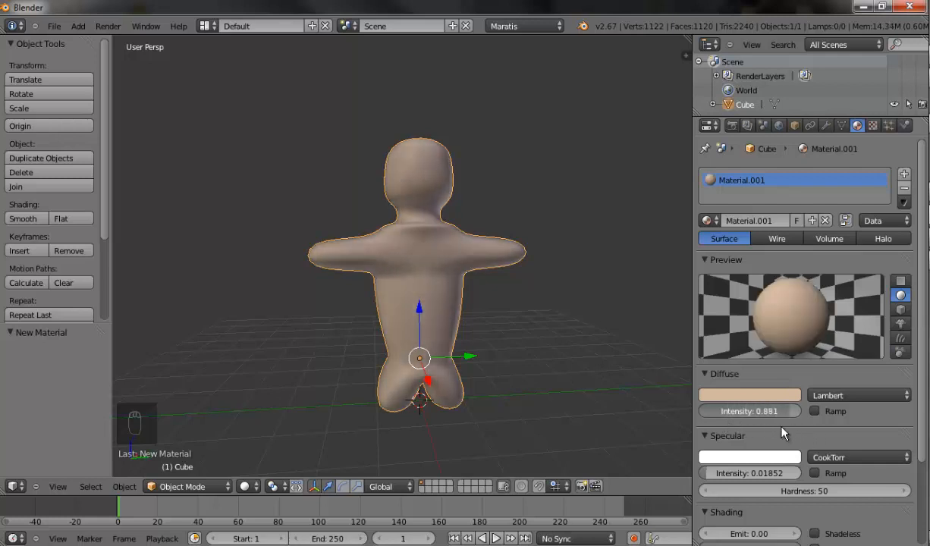
pyautogui.moveTo(750, 411); pyautogui.dragTo(698, 411)
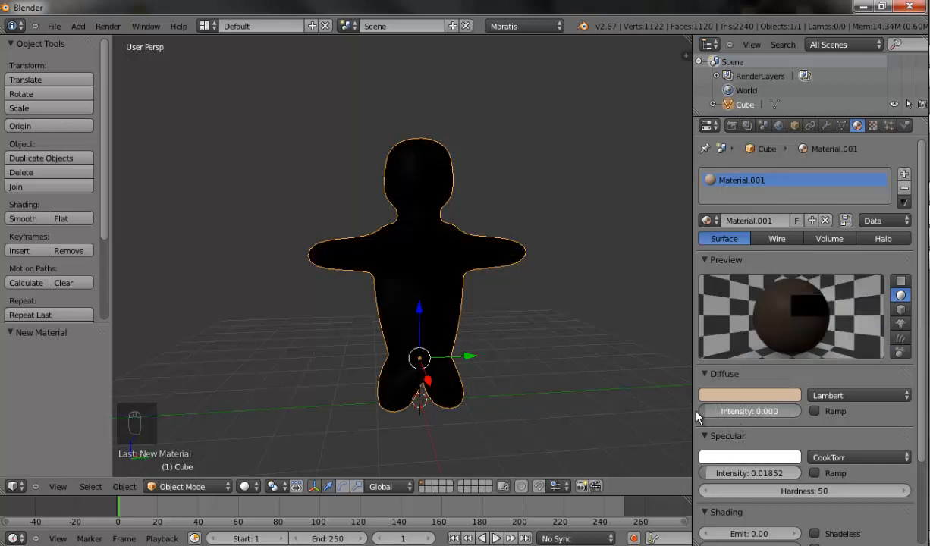
pyautogui.moveTo(728, 411); pyautogui.dragTo(750, 411)
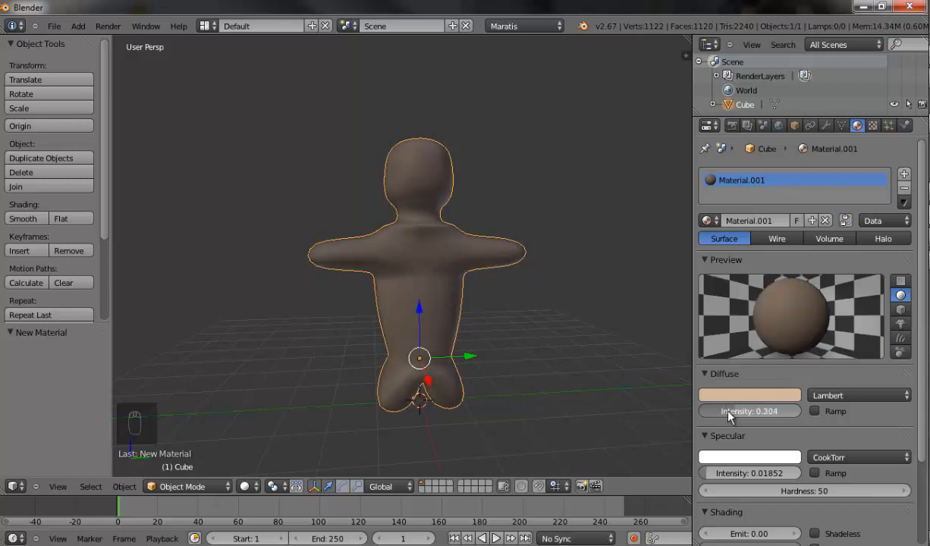
pyautogui.moveTo(729, 411); pyautogui.dragTo(752, 412)
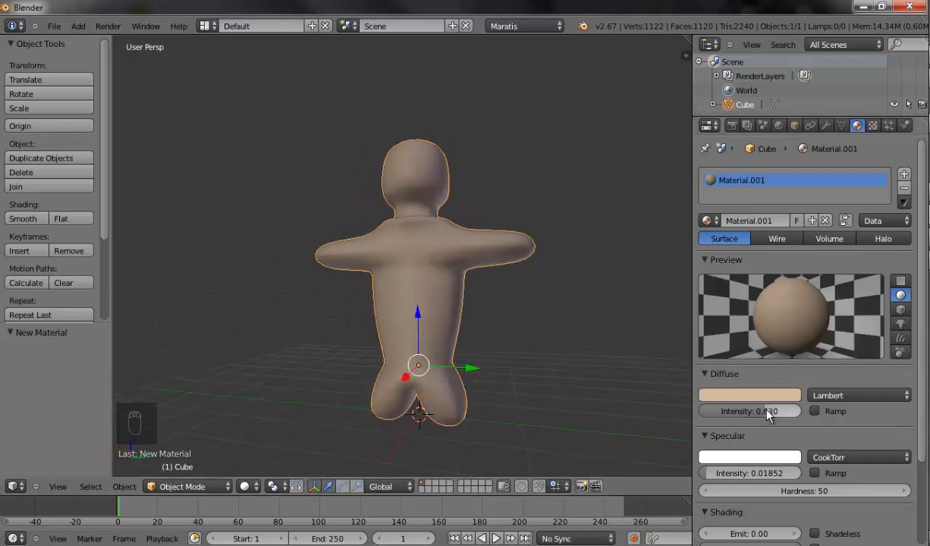
pyautogui.moveTo(766, 410); pyautogui.dragTo(747, 409)
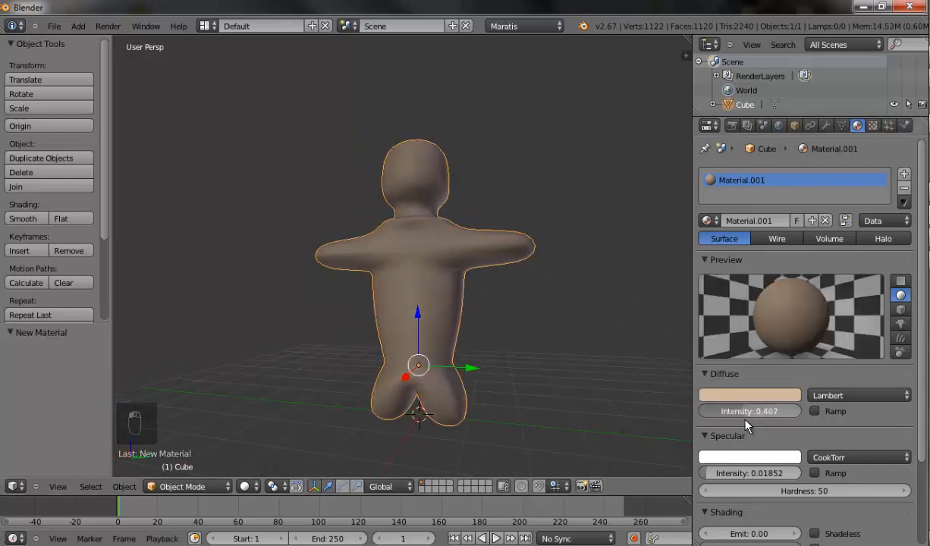
# Browse the Save As dialog into Maratis-3.21-beta-win32 and name the file Test.
pyautogui.moveTo(720, 410); pyautogui.dragTo(767, 410)
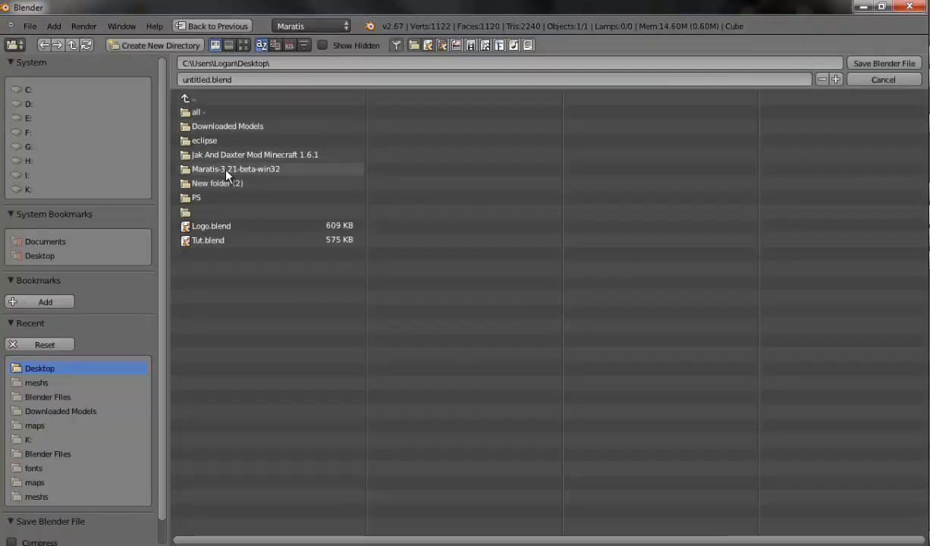
pyautogui.doubleClick(237, 169)
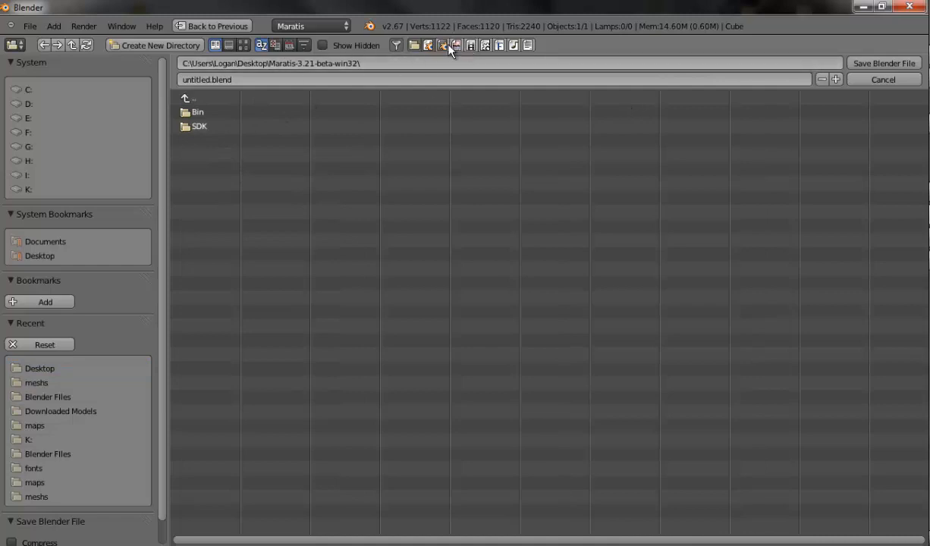
pyautogui.click(416, 46)
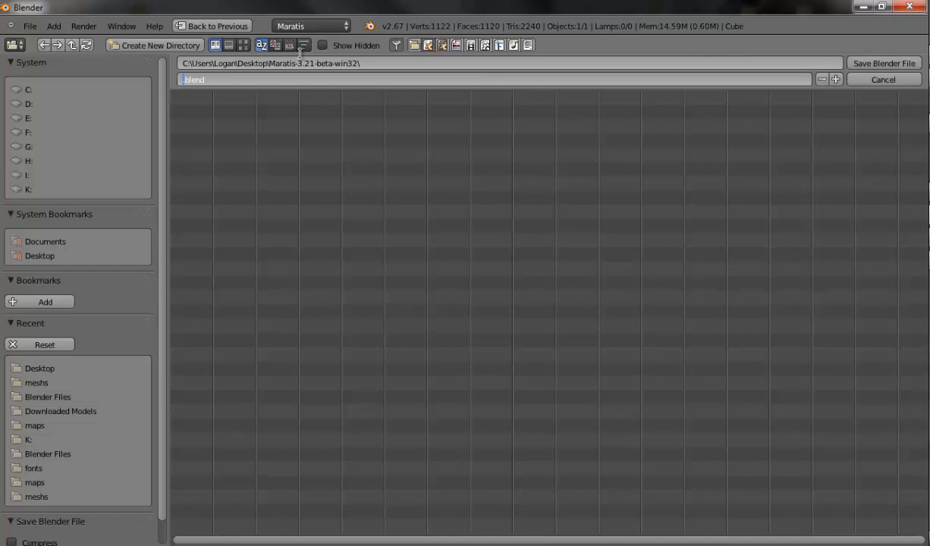
pyautogui.click(416, 45)
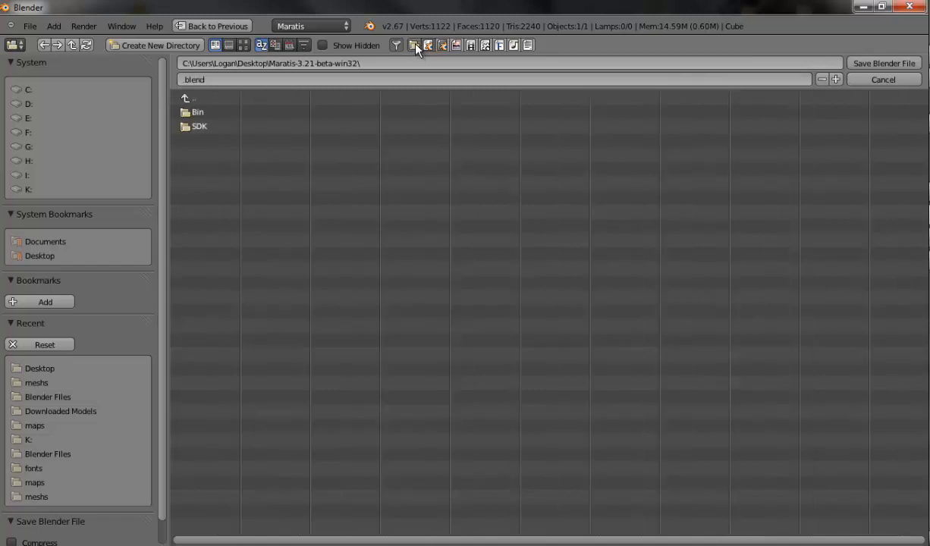
# Create a Blender Models folder there and save Test.blend inside it.
pyautogui.click(155, 45)
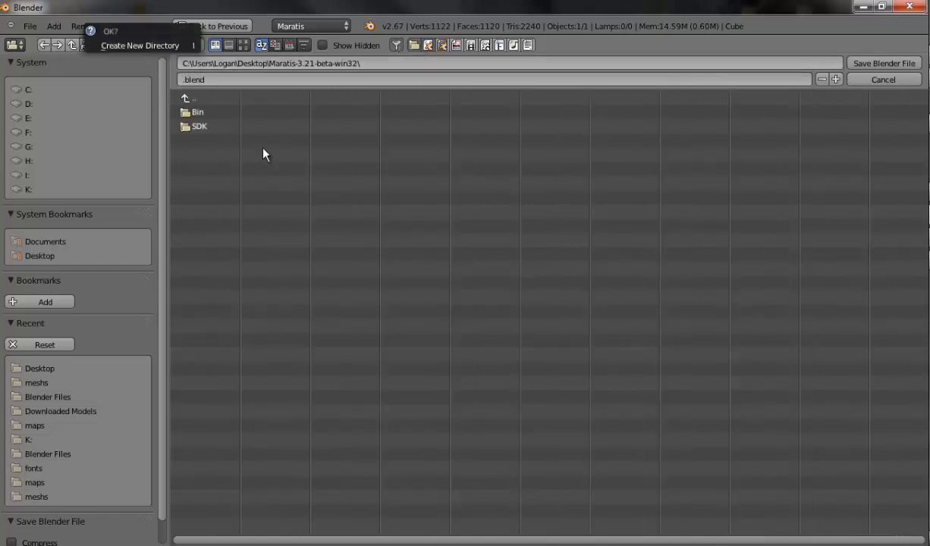
pyautogui.click(140, 45)
pyautogui.write('Blender Models')
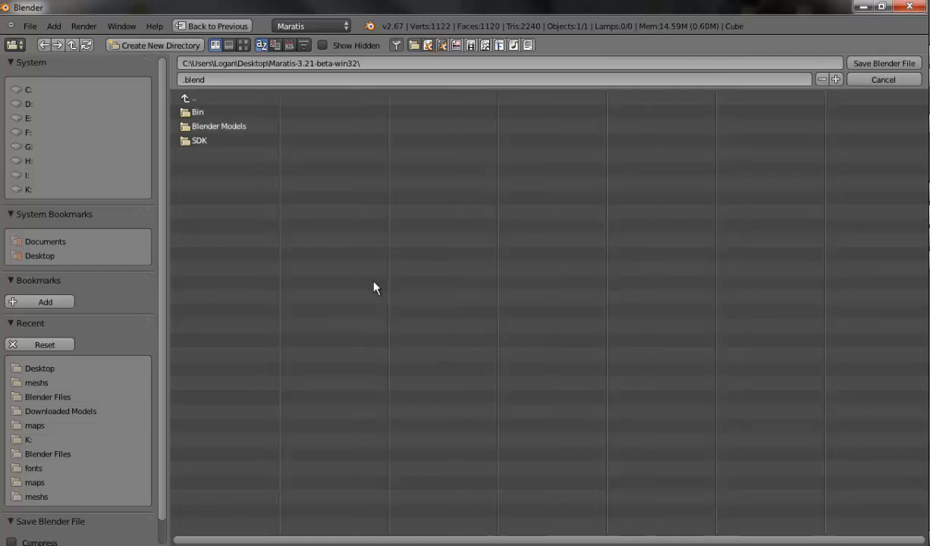
pyautogui.doubleClick(219, 126)
pyautogui.write('Test')
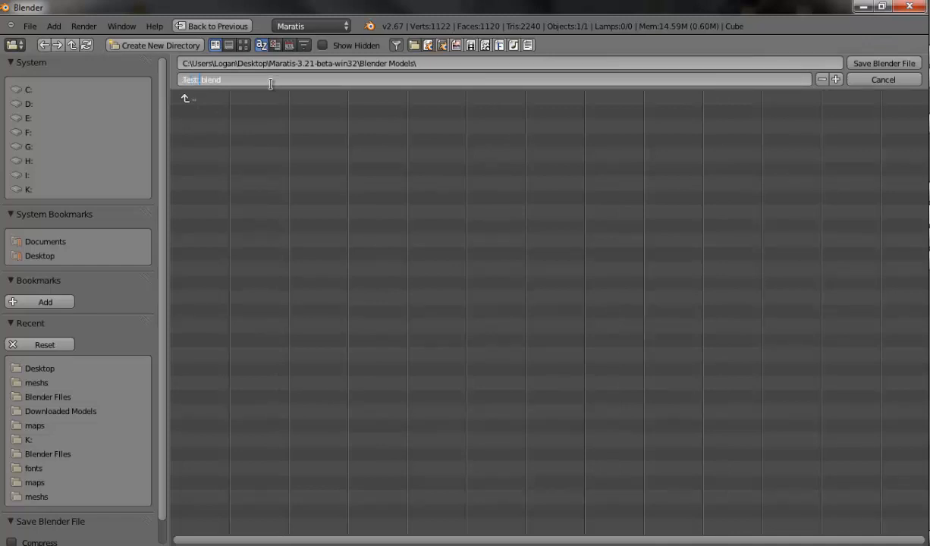
pyautogui.click(883, 63)
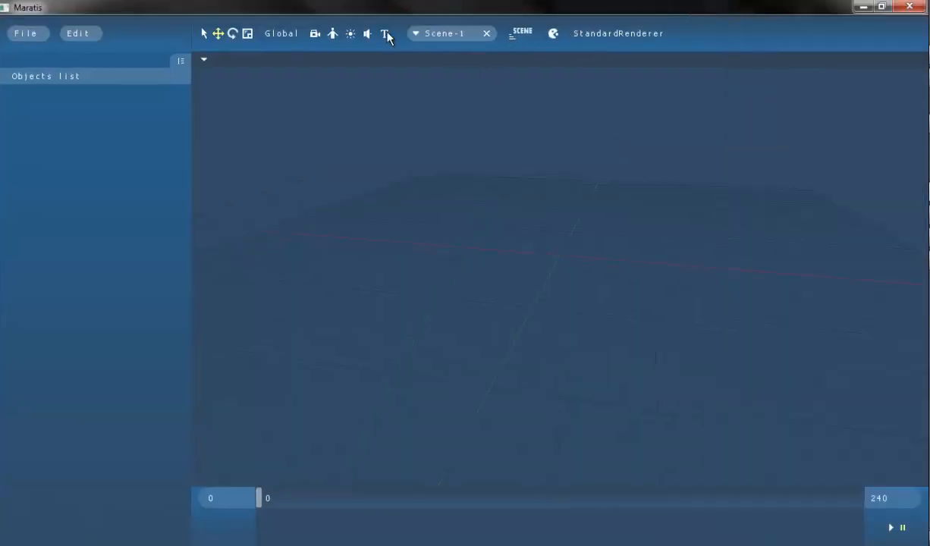
# Start a new Maratis project and browse through Users and the home folder to the Desktop.
pyautogui.click(26, 33)
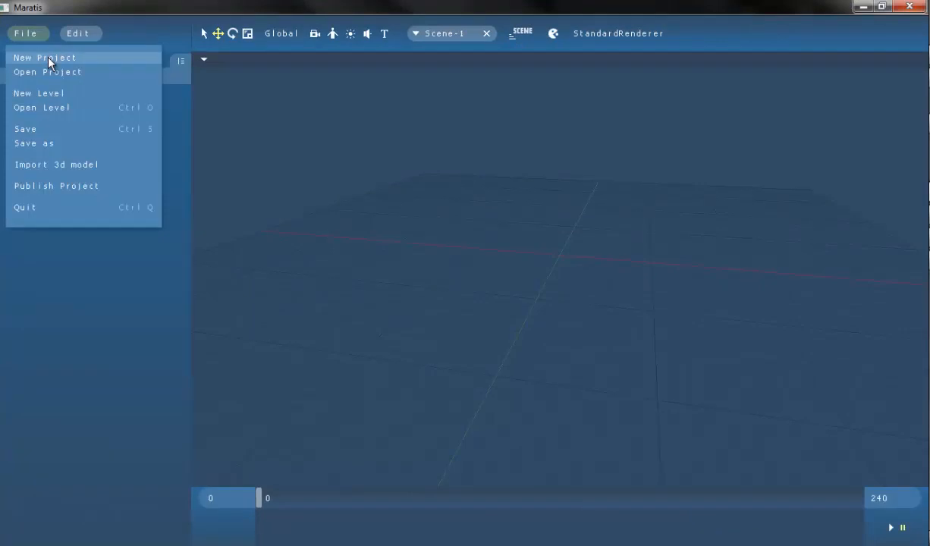
pyautogui.click(44, 57)
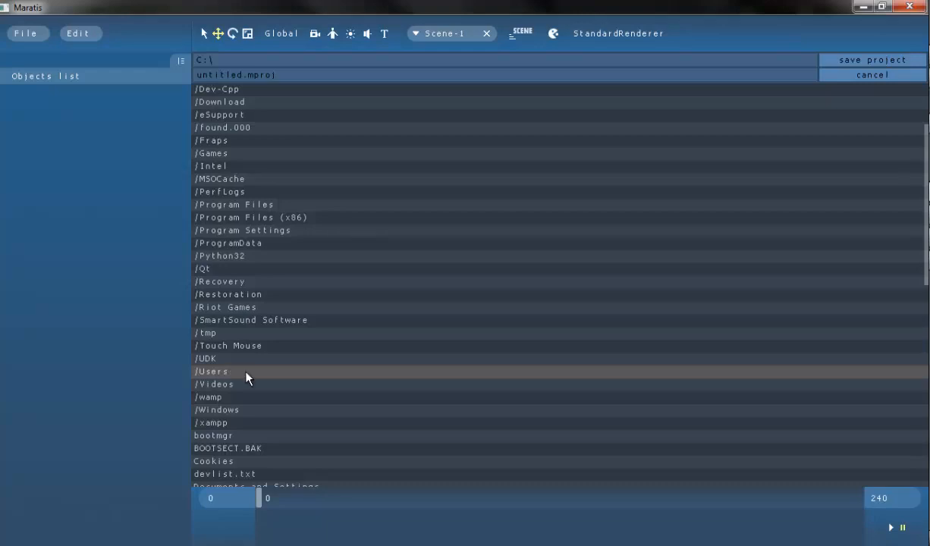
pyautogui.doubleClick(212, 372)
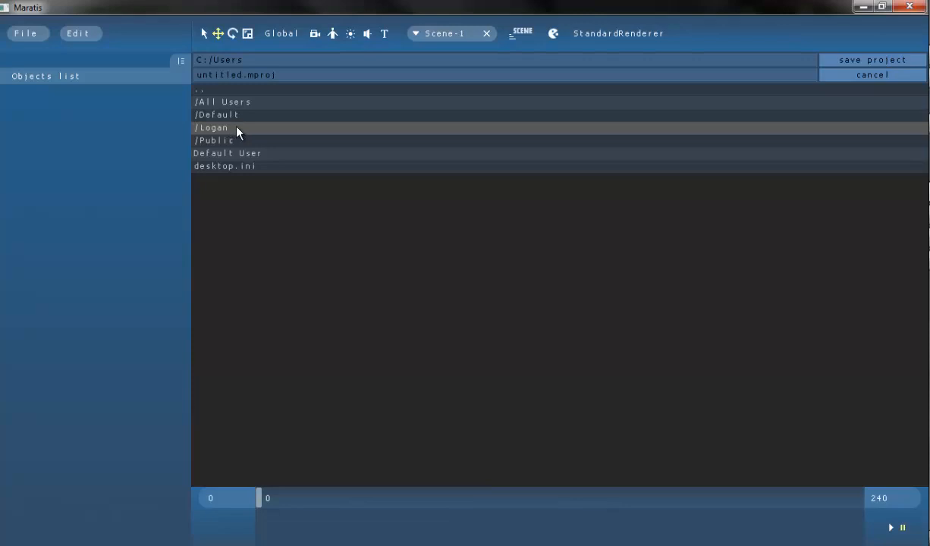
pyautogui.doubleClick(212, 128)
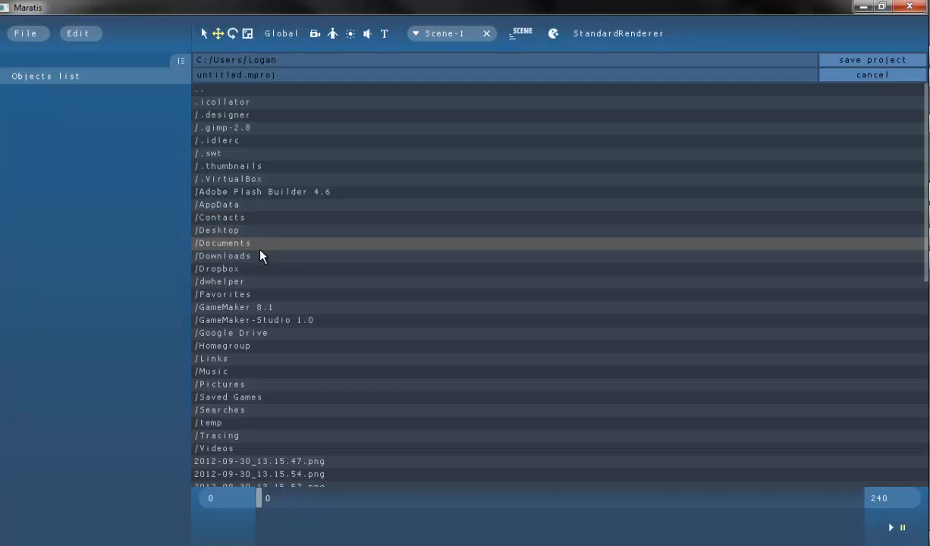
pyautogui.moveTo(255, 231)
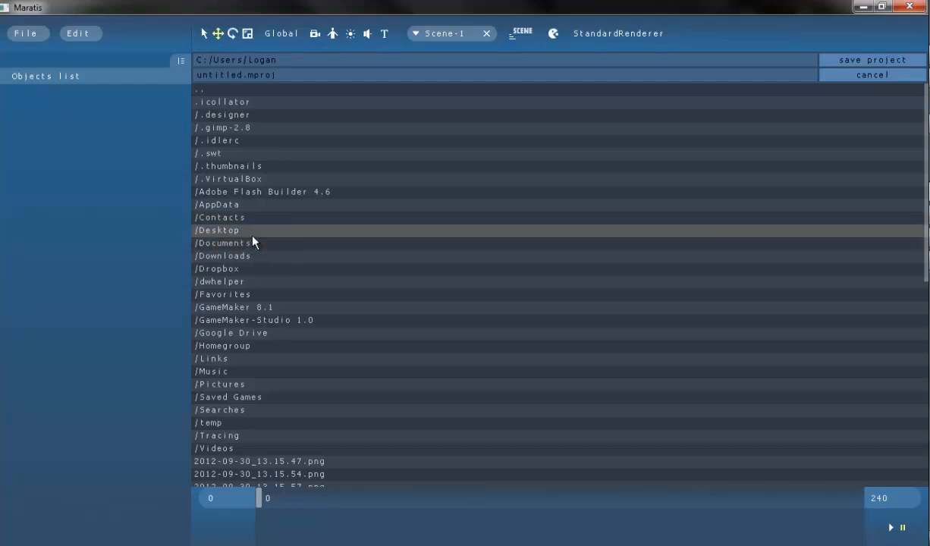
pyautogui.doubleClick(218, 231)
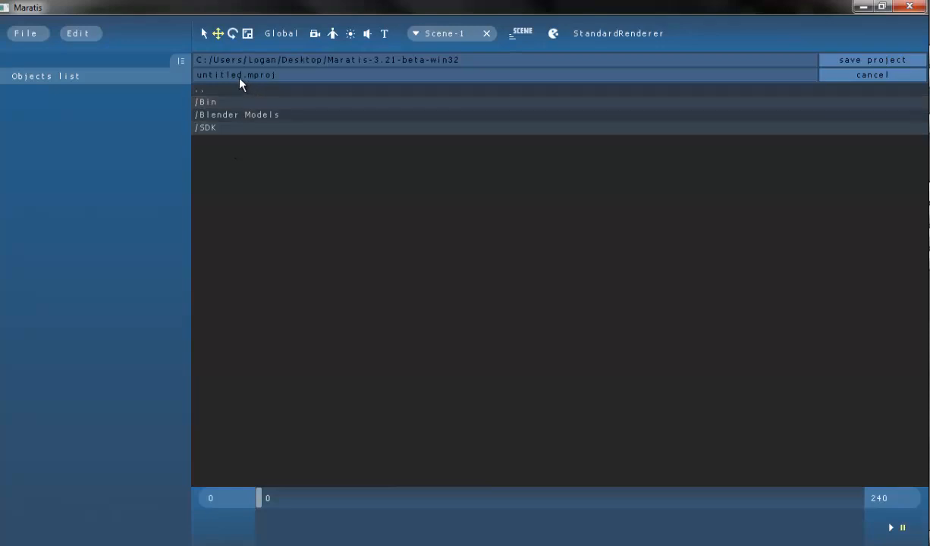
# Replace 'untitled' with 'Youtube Tutorial' and save the project.
pyautogui.doubleClick(235, 74)
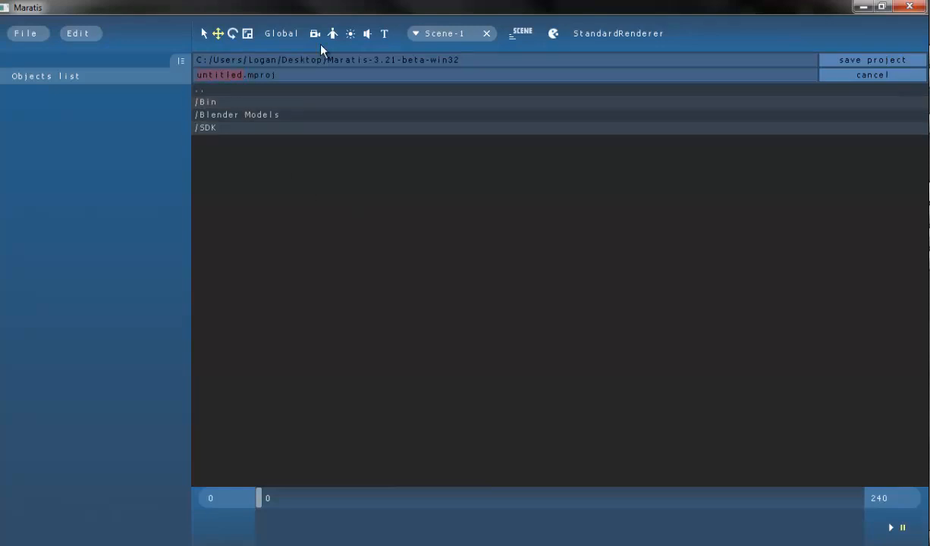
pyautogui.write('Y.mproj')
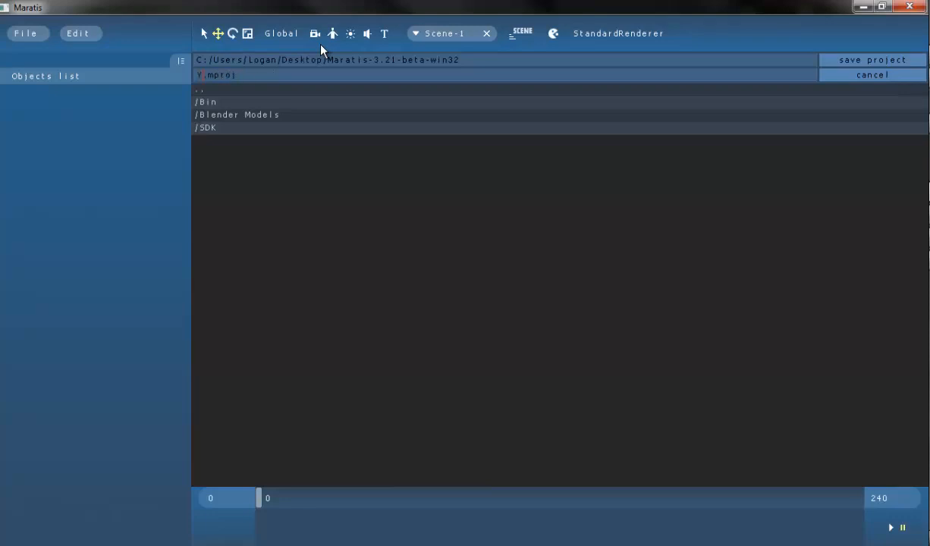
pyautogui.write('Youtube Tutorial')
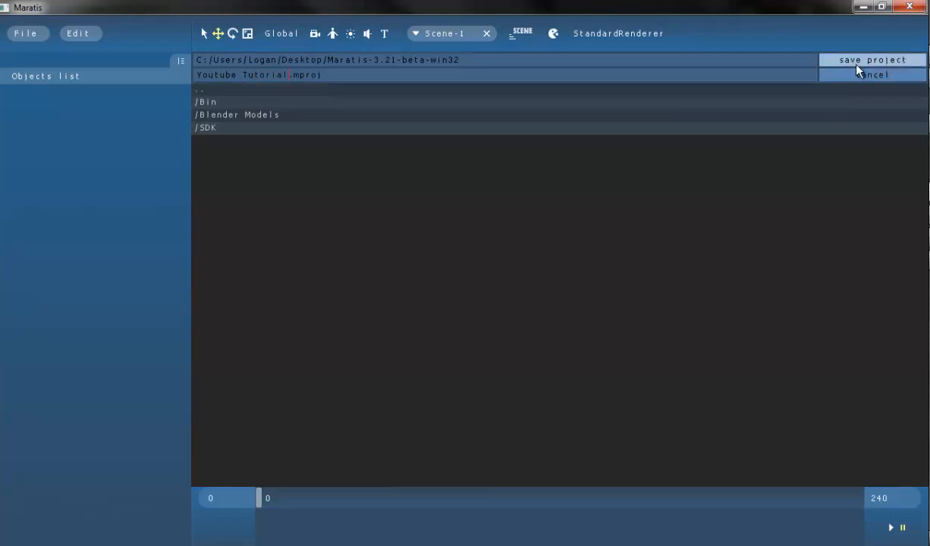
pyautogui.click(871, 61)
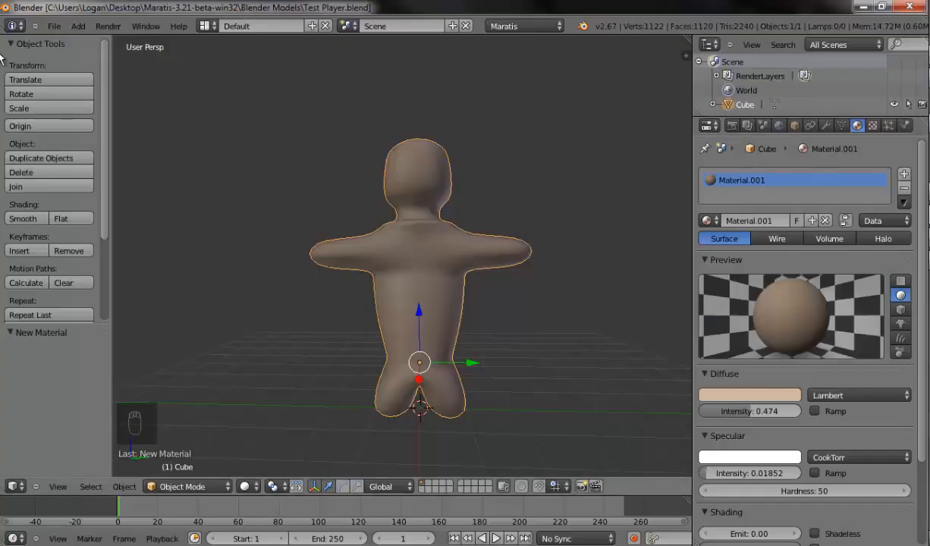
# Export the model as a Maratis mesh into the meshs folder of Maratis-3.21-beta-win32.
pyautogui.click(55, 26)
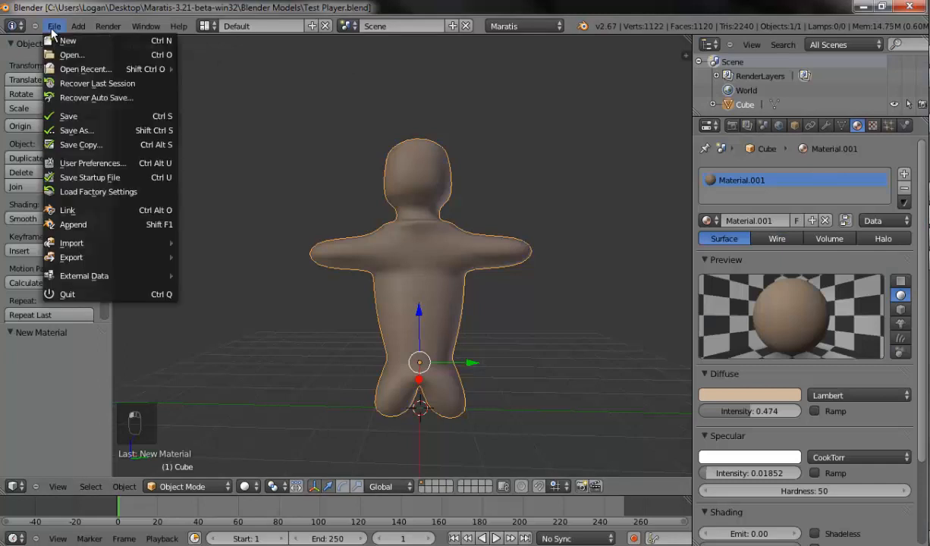
pyautogui.moveTo(71, 258)
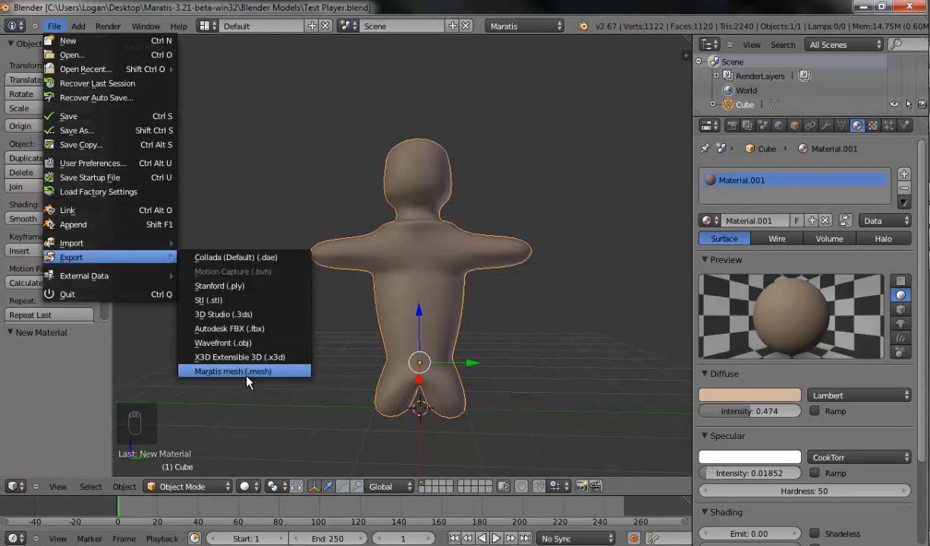
pyautogui.moveTo(203, 385)
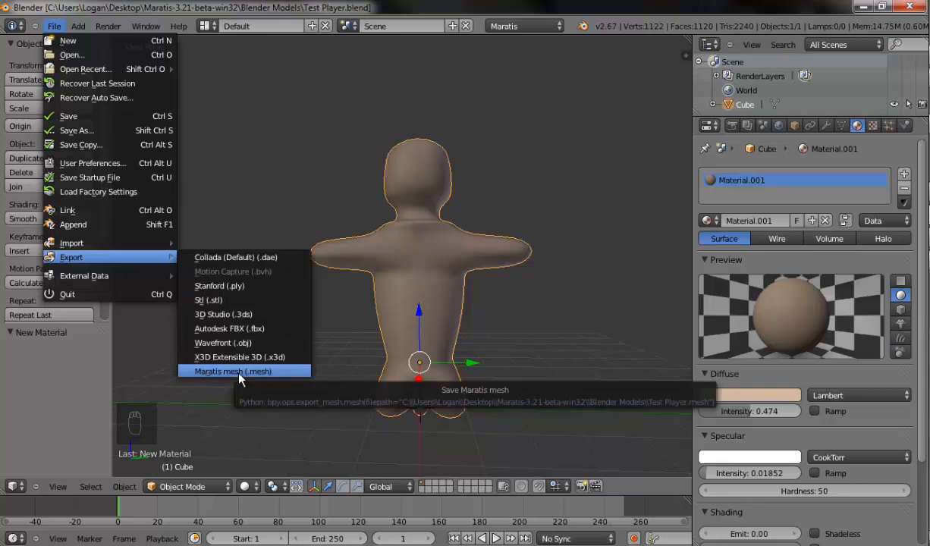
pyautogui.click(237, 370)
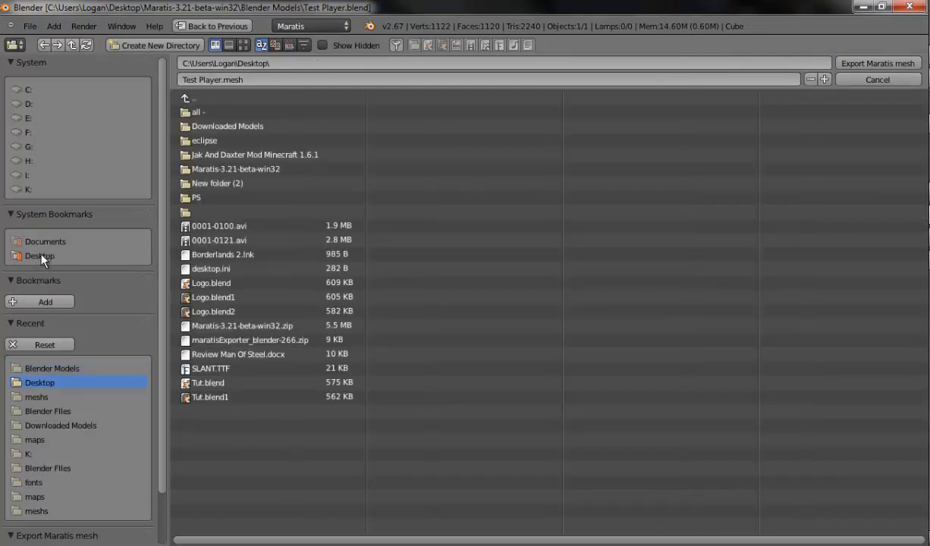
pyautogui.moveTo(237, 155)
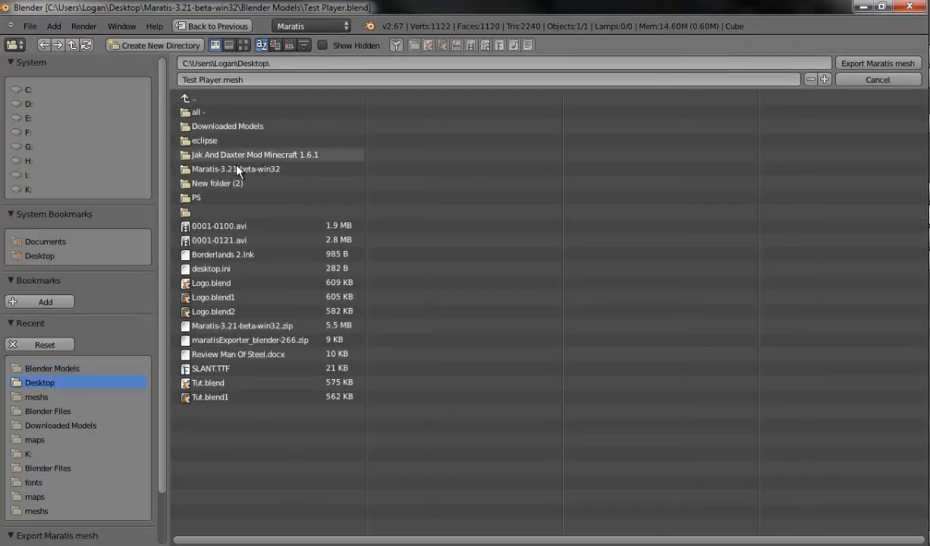
pyautogui.doubleClick(236, 168)
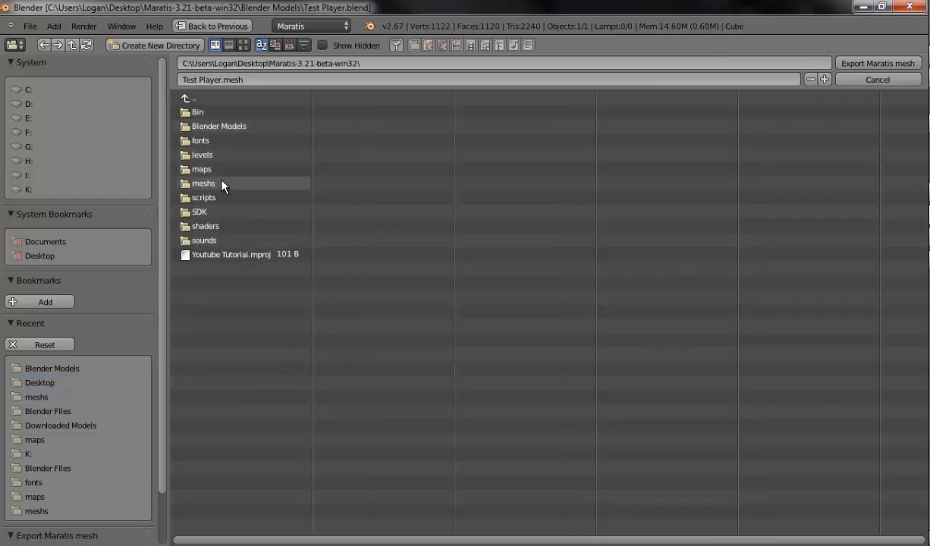
pyautogui.doubleClick(203, 182)
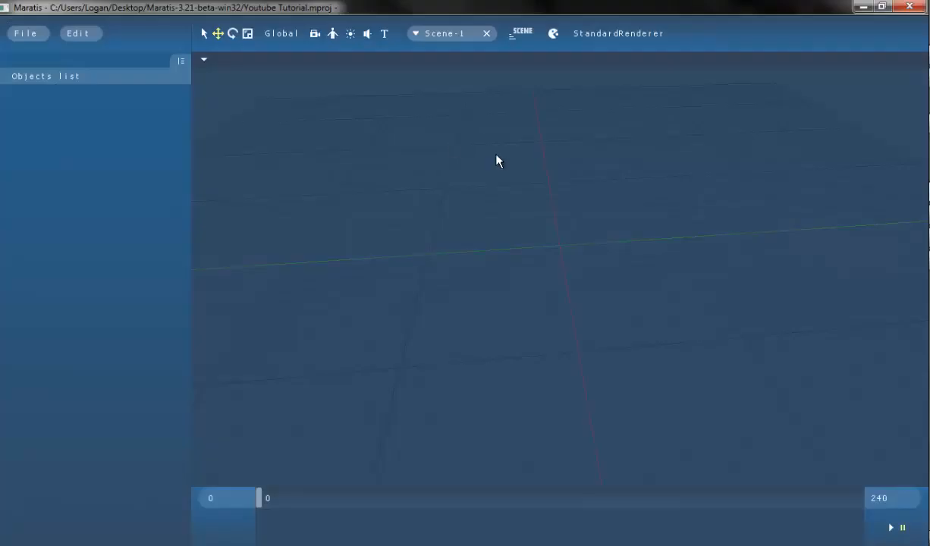
pyautogui.moveTo(333, 34)
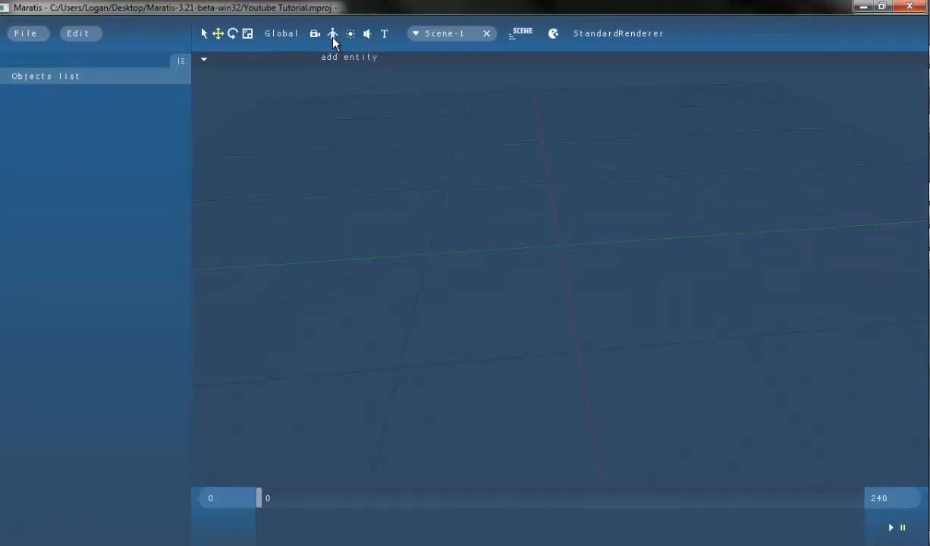
# Add a new entity by loading Test Player.mesh from the meshs folder.
pyautogui.click(333, 34)
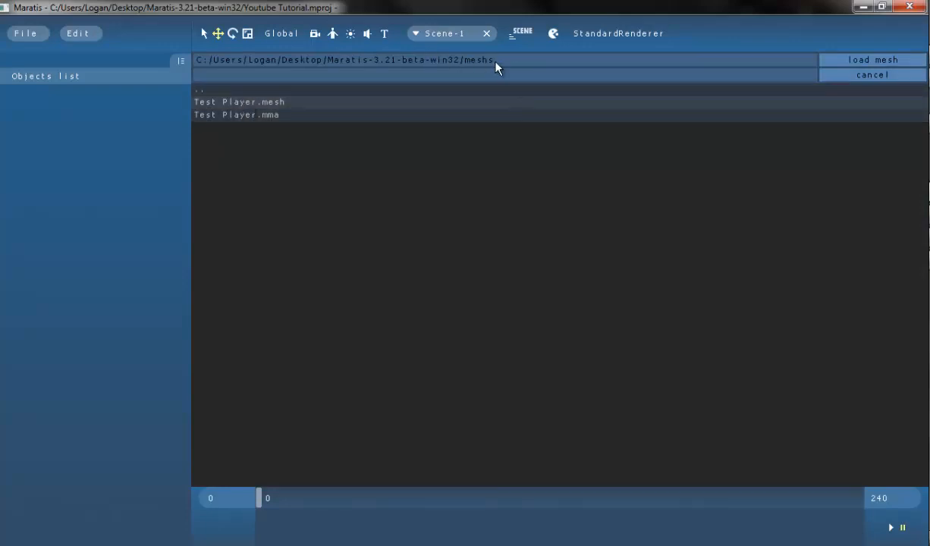
pyautogui.click(236, 101)
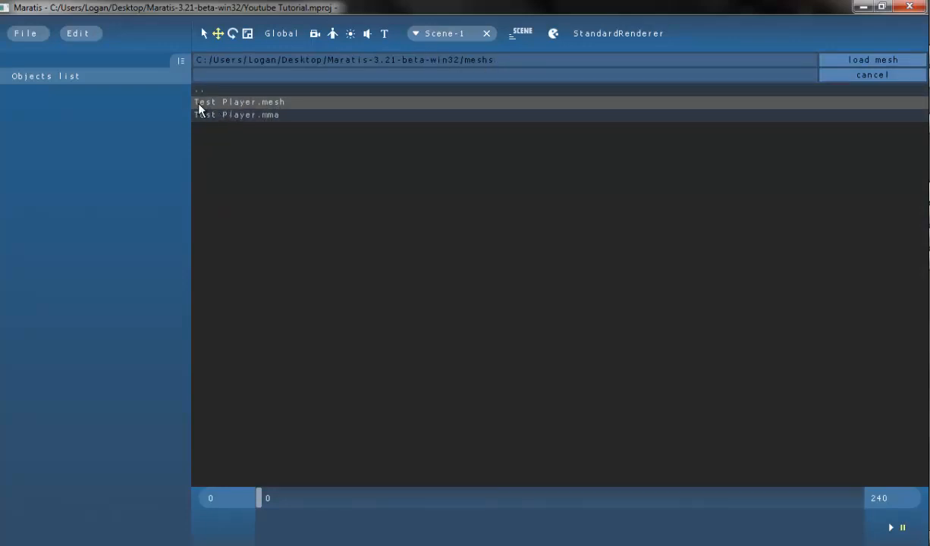
pyautogui.click(240, 102)
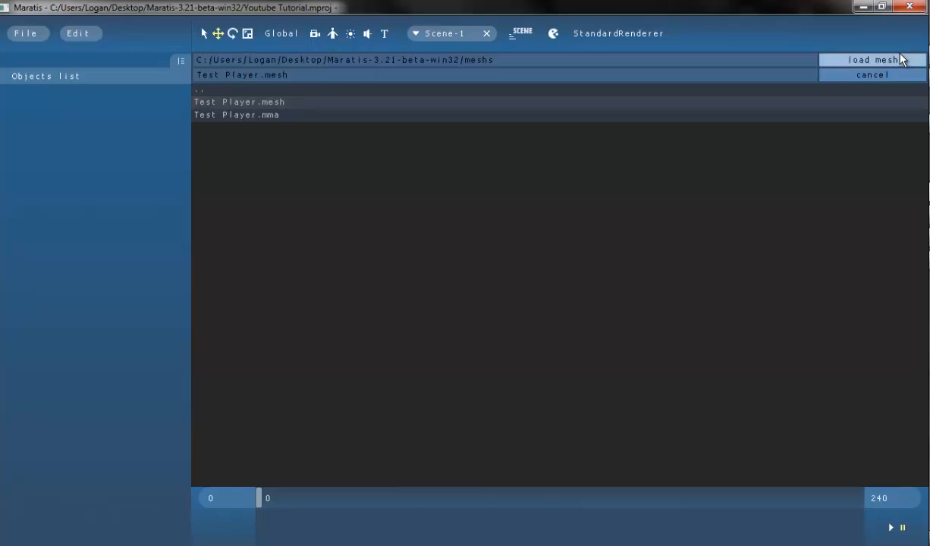
pyautogui.click(873, 59)
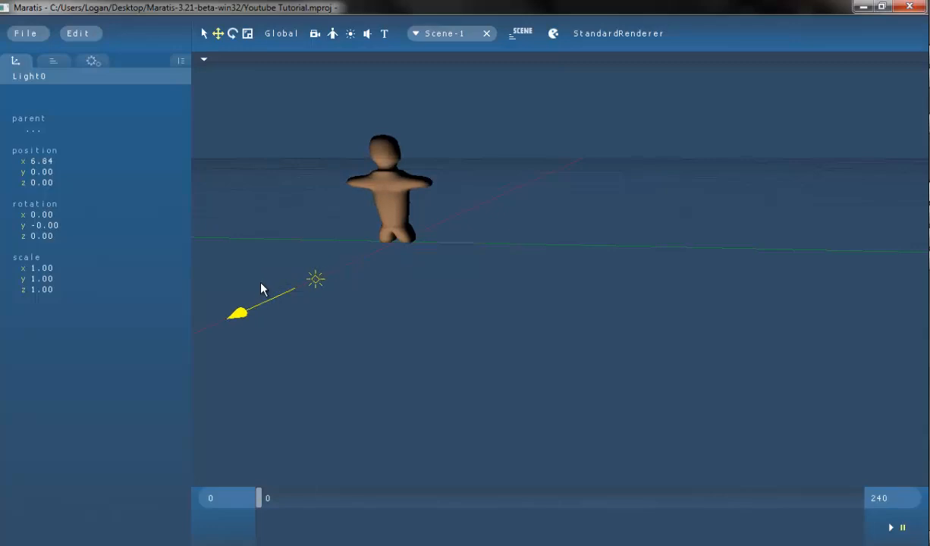
# Reposition the light and raise the camera slightly above the ground to frame the player.
pyautogui.moveTo(240, 313); pyautogui.dragTo(280, 121)
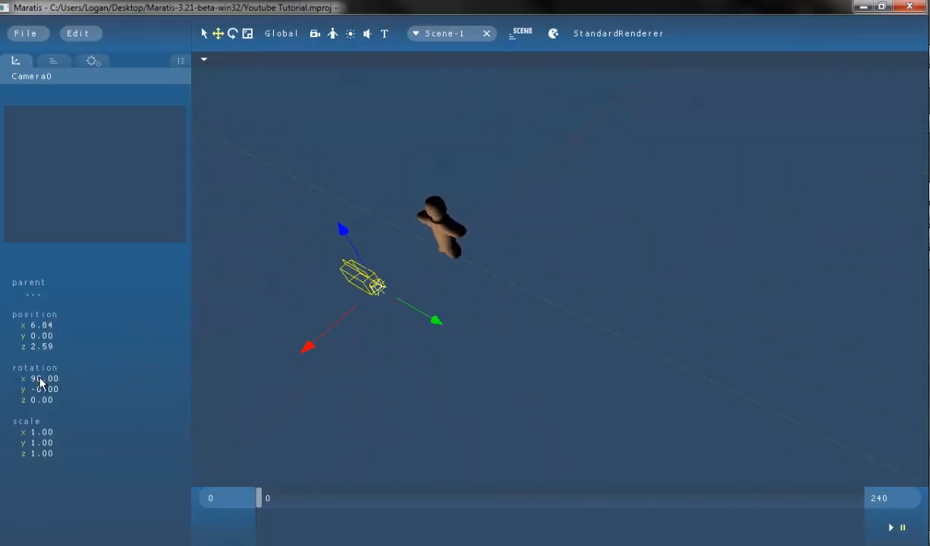
pyautogui.moveTo(40, 404)
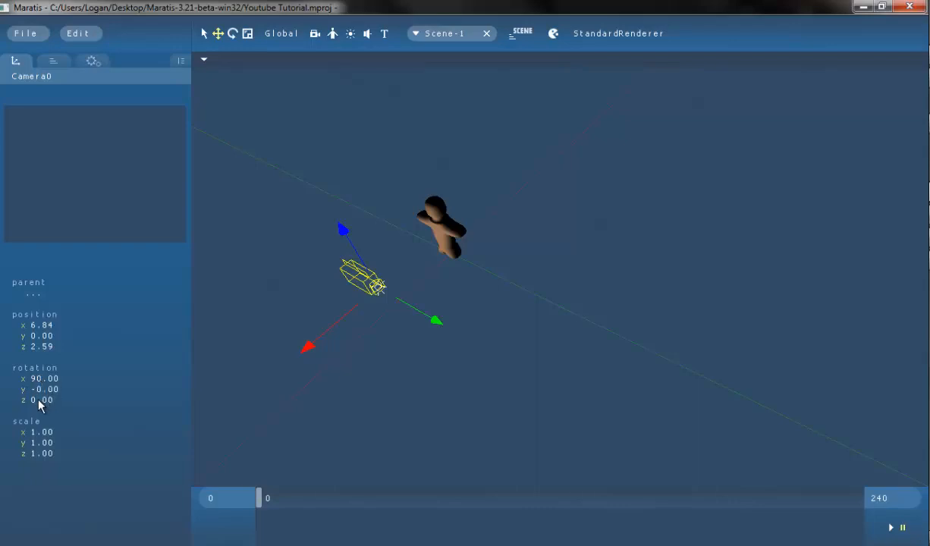
pyautogui.moveTo(165, 386)
pyautogui.write('90')
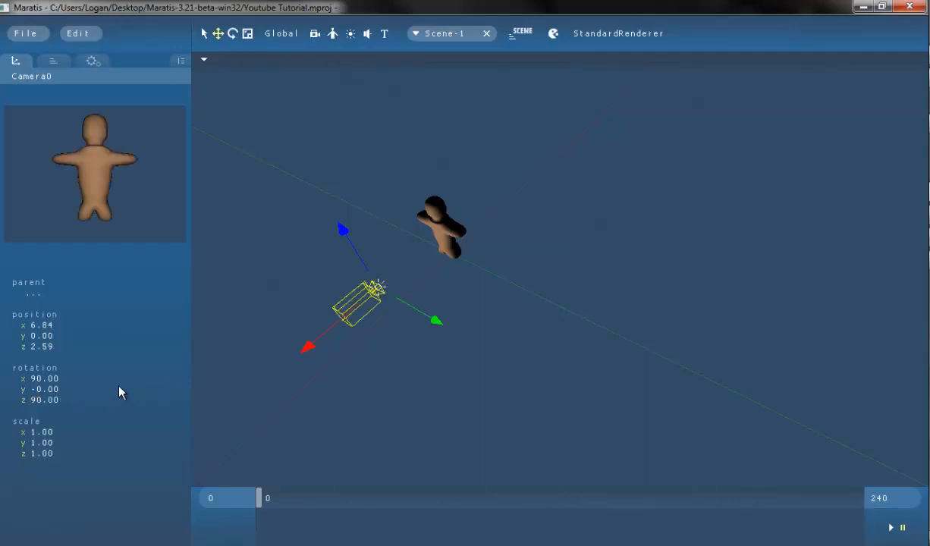
pyautogui.moveTo(343, 229); pyautogui.dragTo(341, 228)
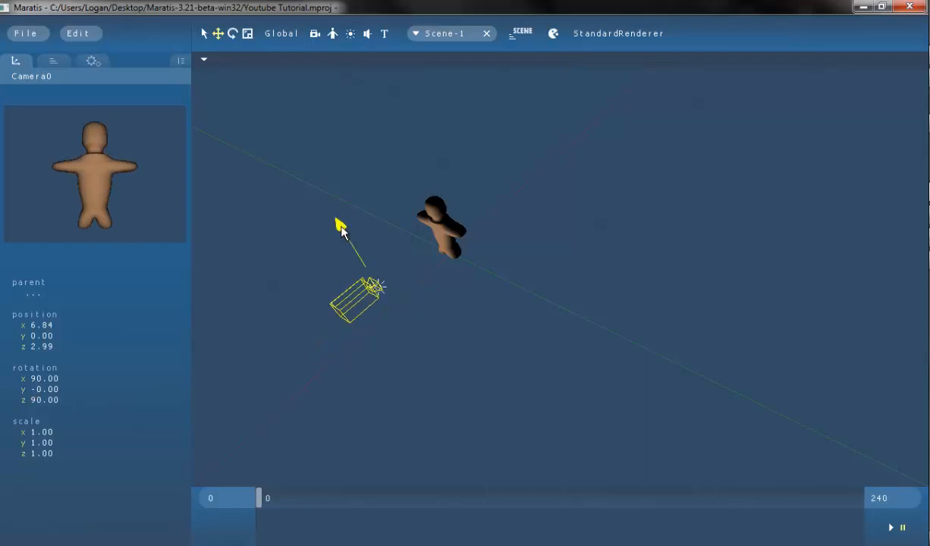